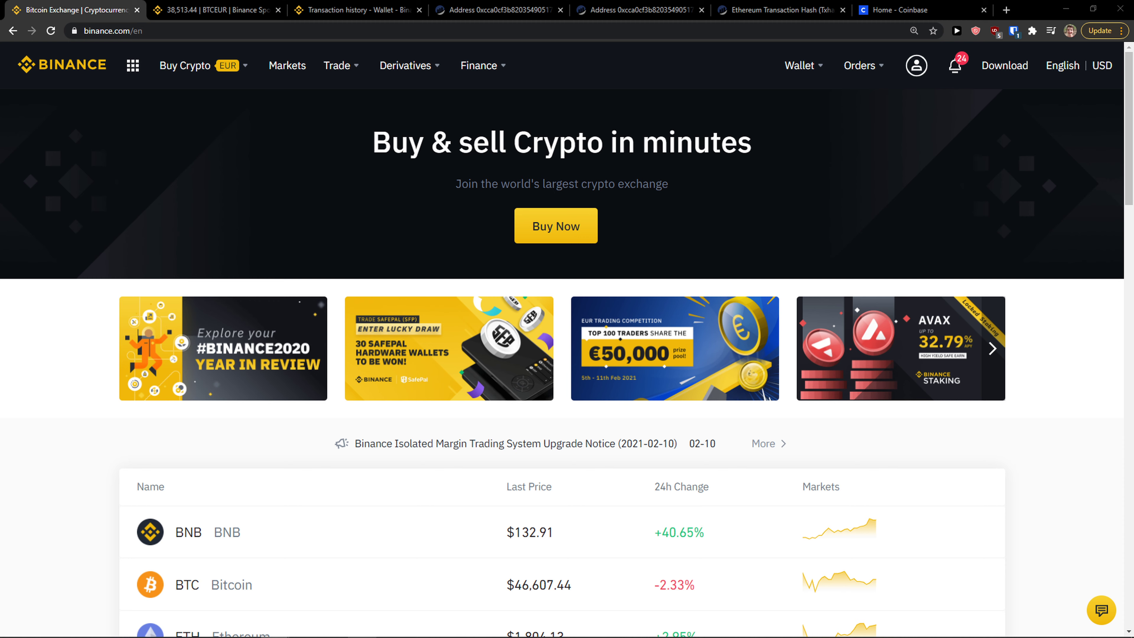
mouse_move(316, 477)
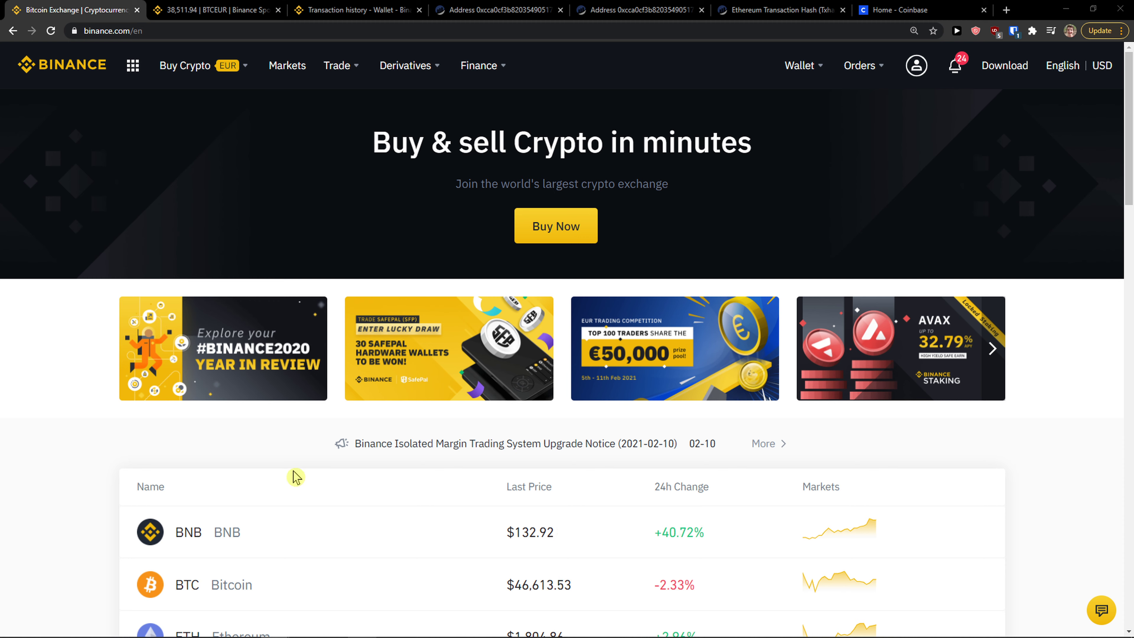
mouse_move(738, 218)
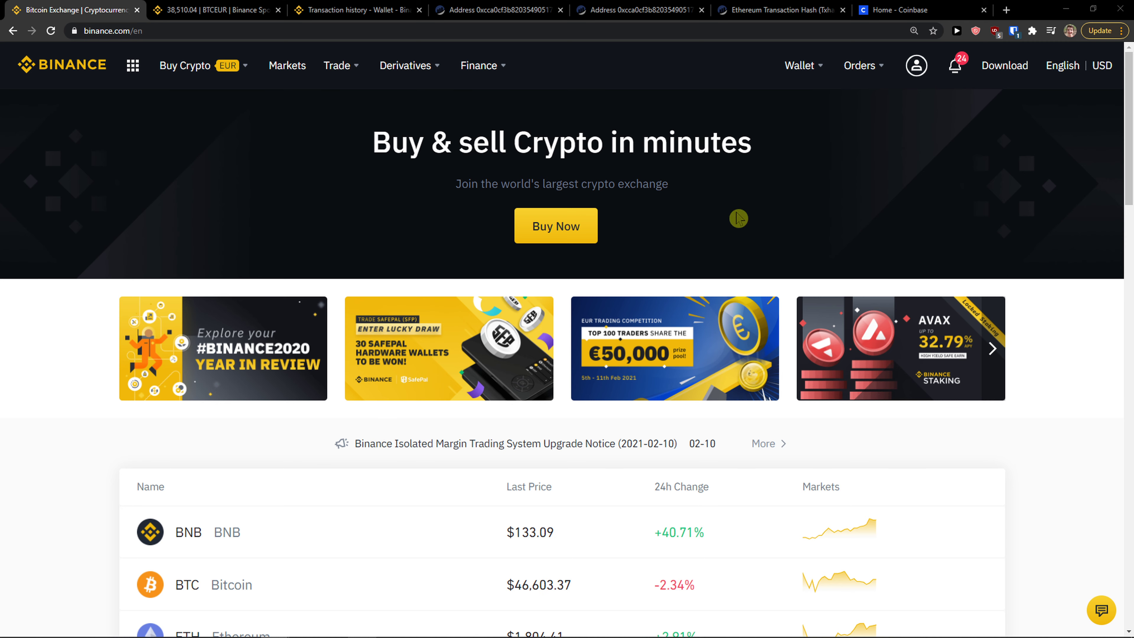
Go to the Fiat and Spot wallet page via Wallet > Overview, then bring up Windows search.
click(799, 65)
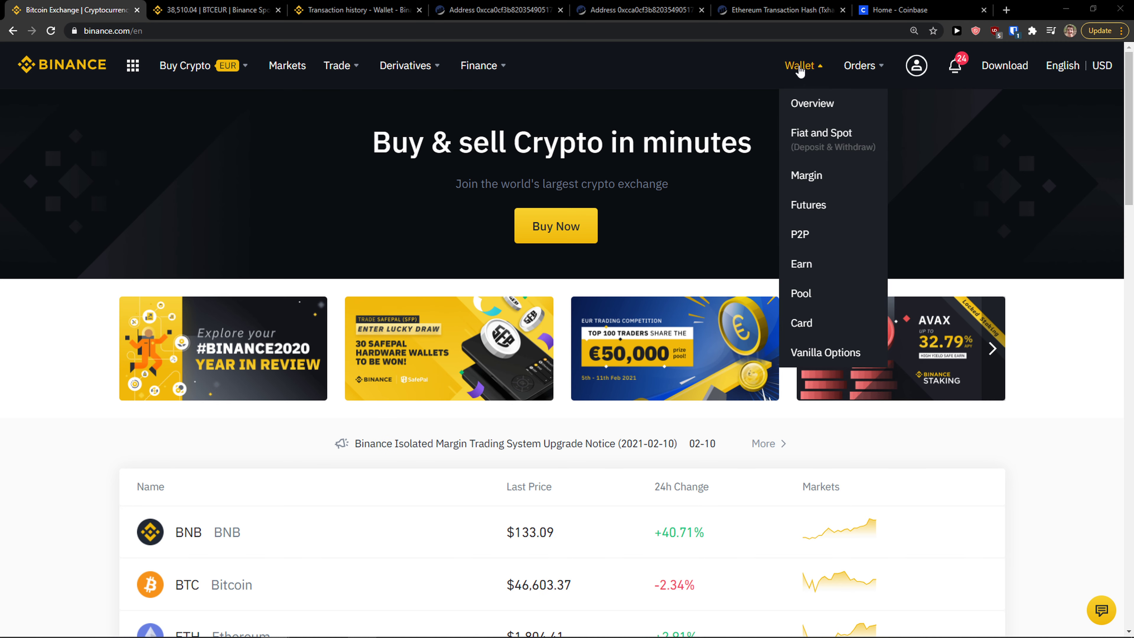
click(811, 103)
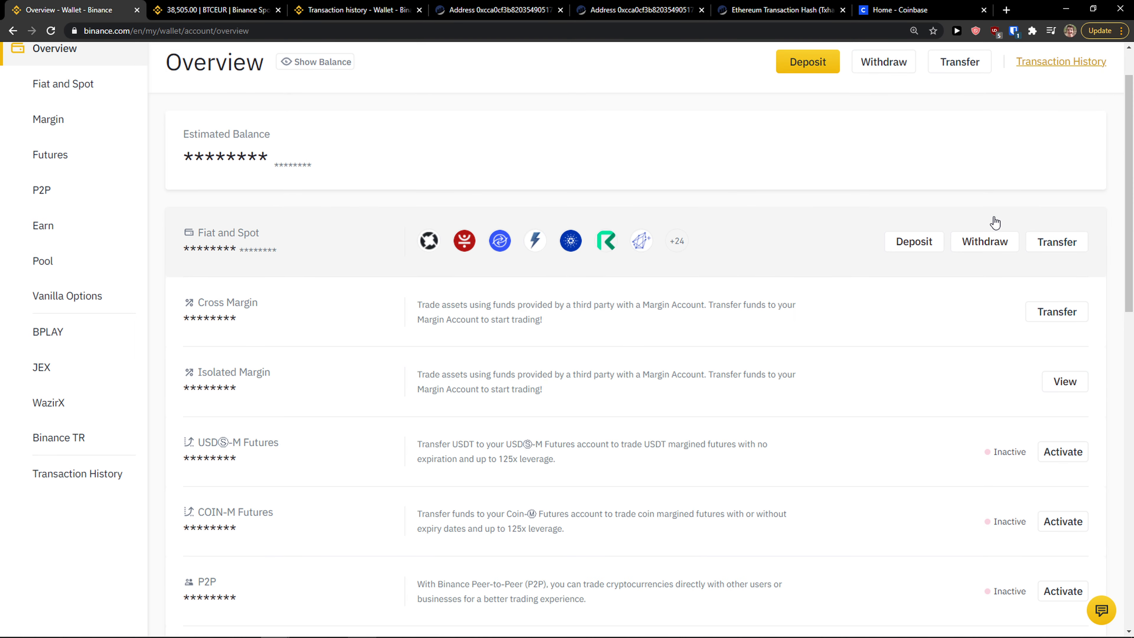
click(63, 83)
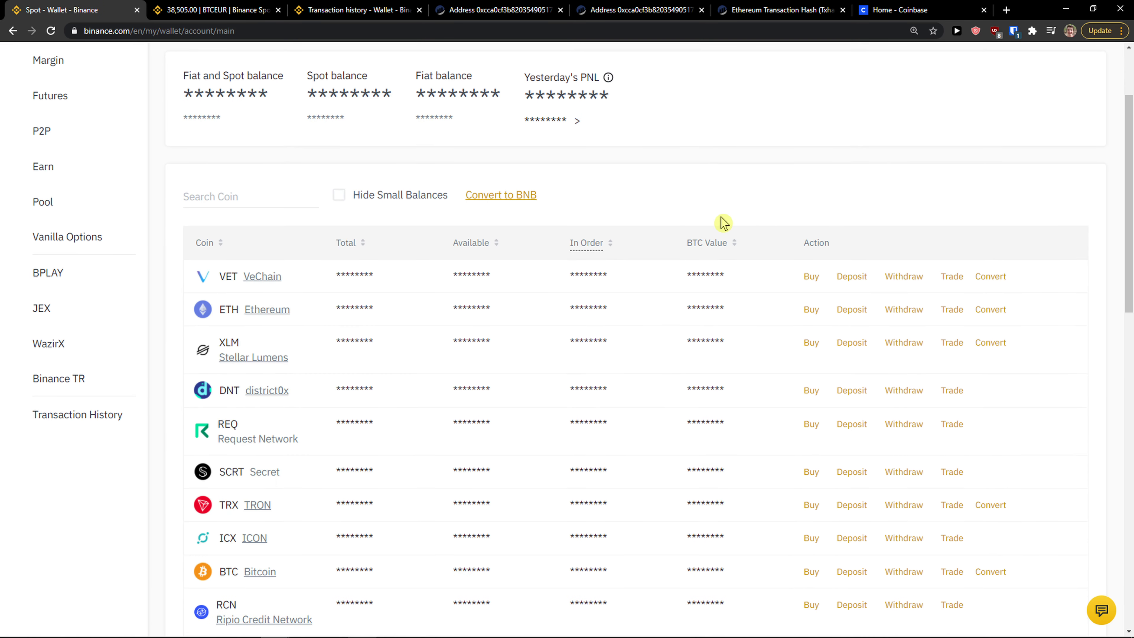
click(13, 625)
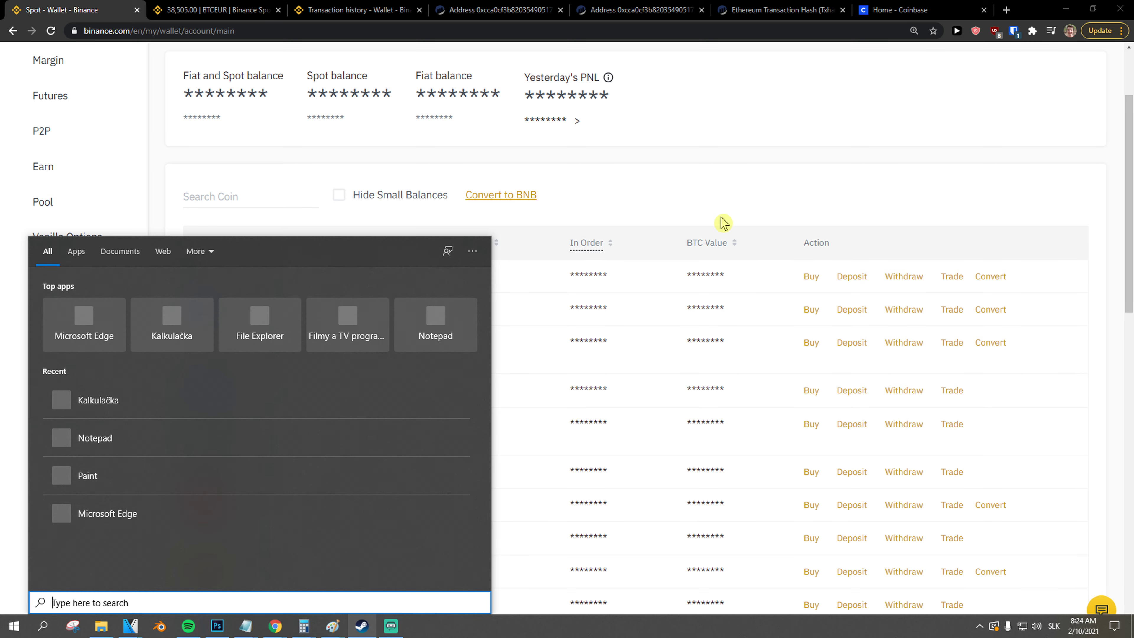
Launch Paint and sketch the letters BTC on the blank canvas with the brush.
click(87, 475)
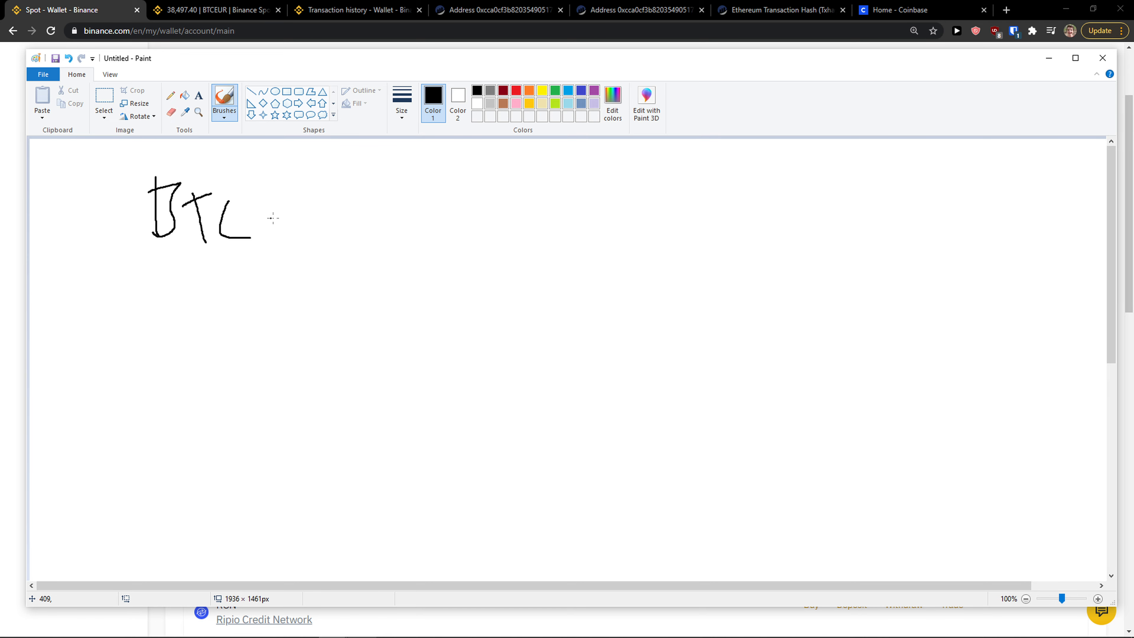
drag(275, 217, 303, 217)
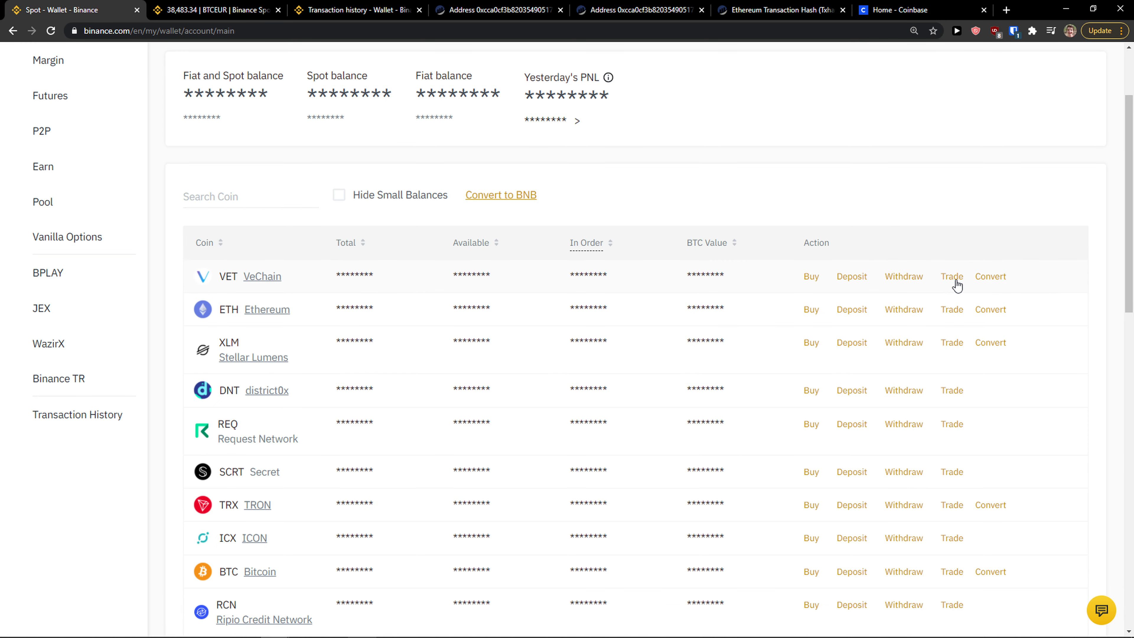
click(952, 276)
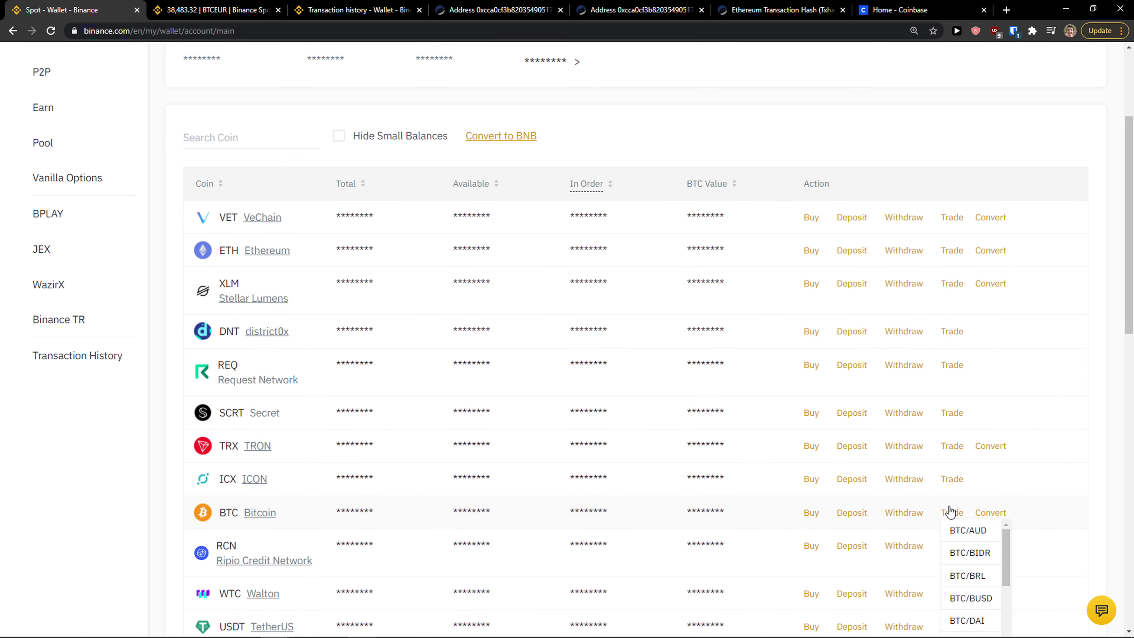
scroll(down, 3)
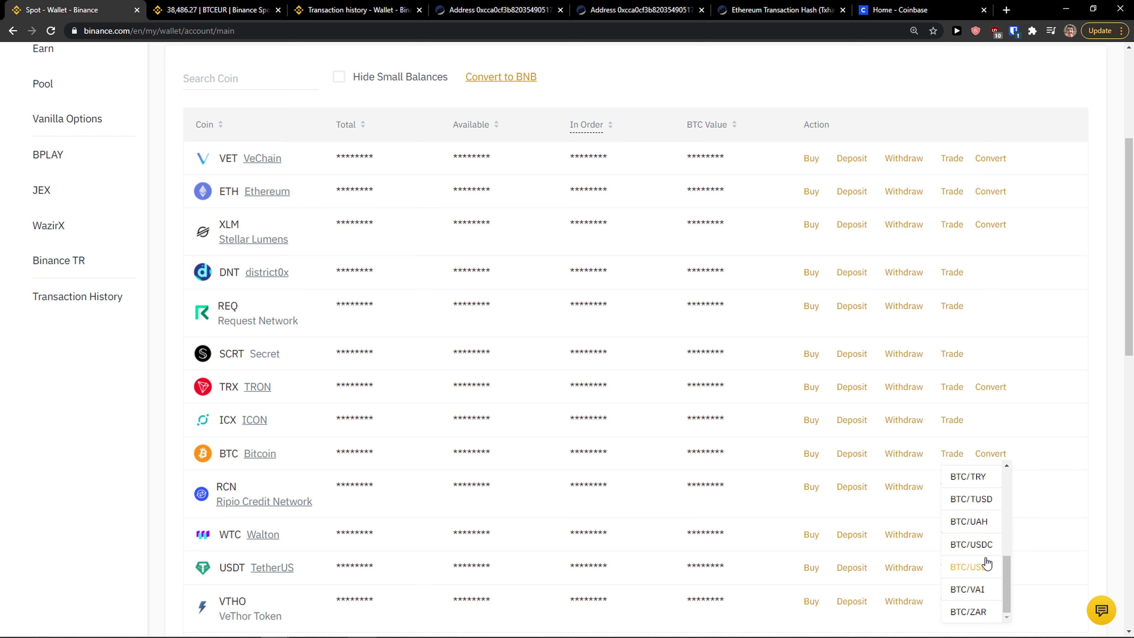
scroll(up, 3)
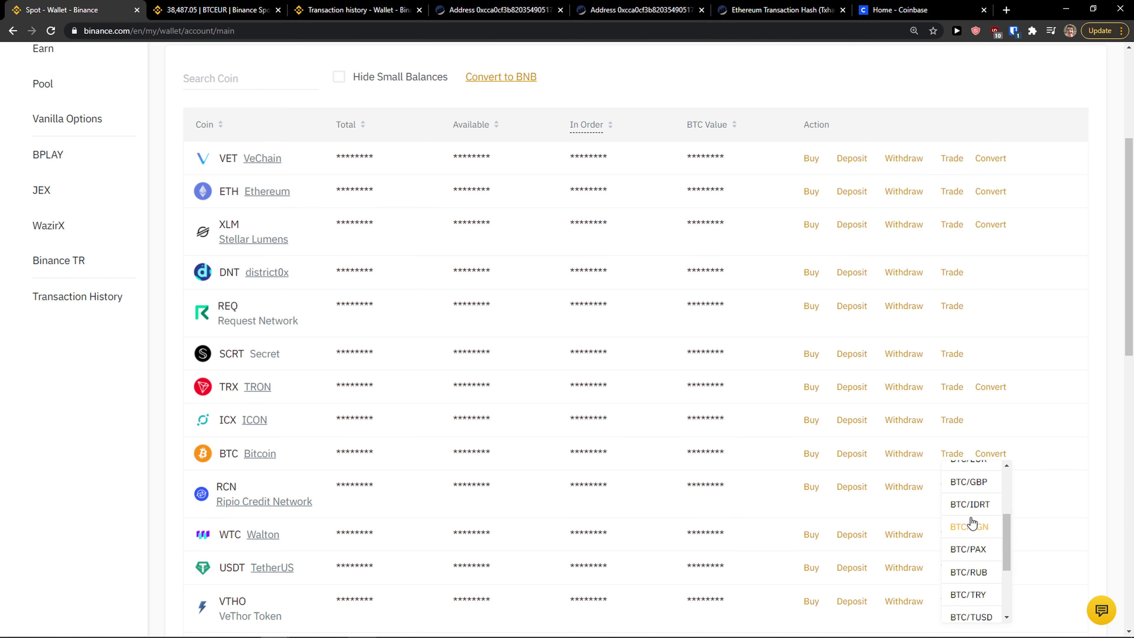
scroll(up, 3)
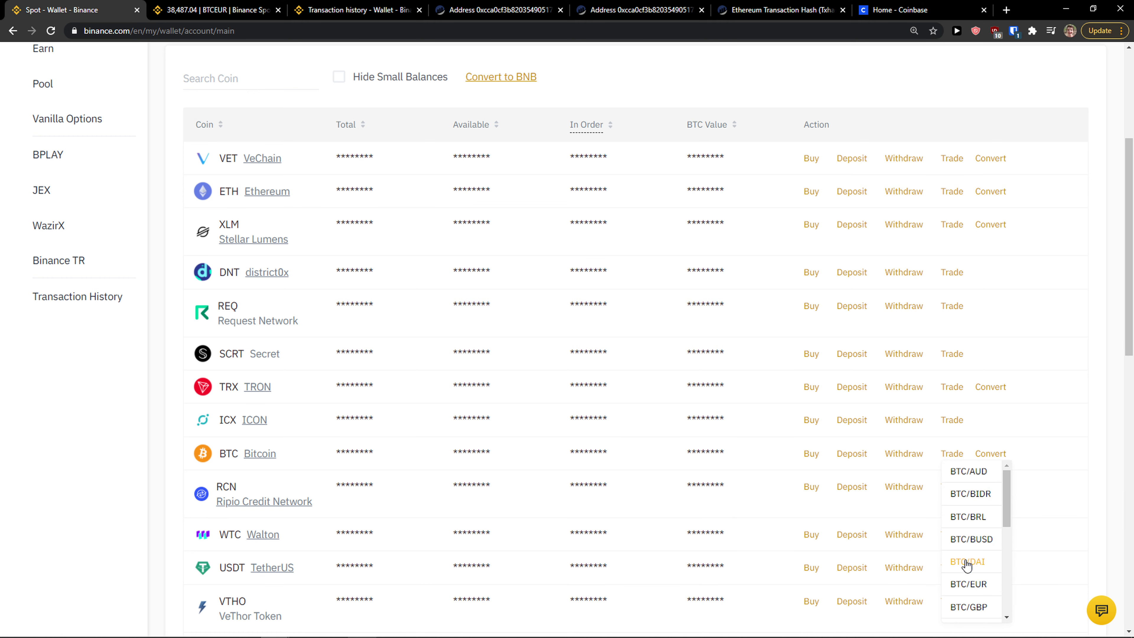
scroll(up, 3)
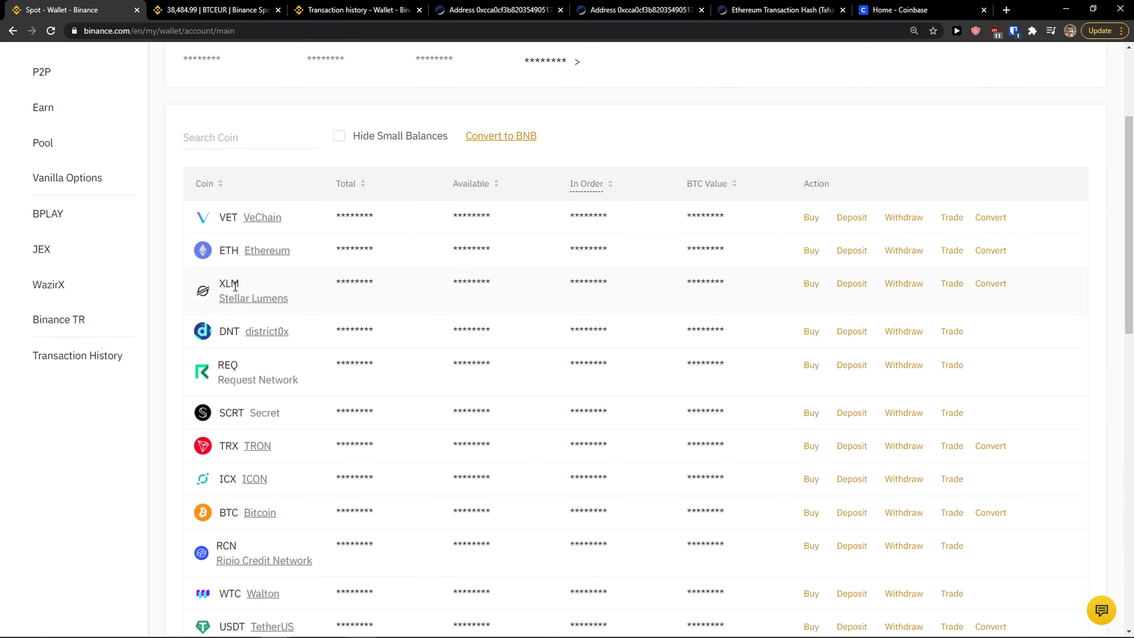
Show the XLM row's trading pair list, from XLM/BNB through XLM/USDT, without choosing one.
double_click(229, 283)
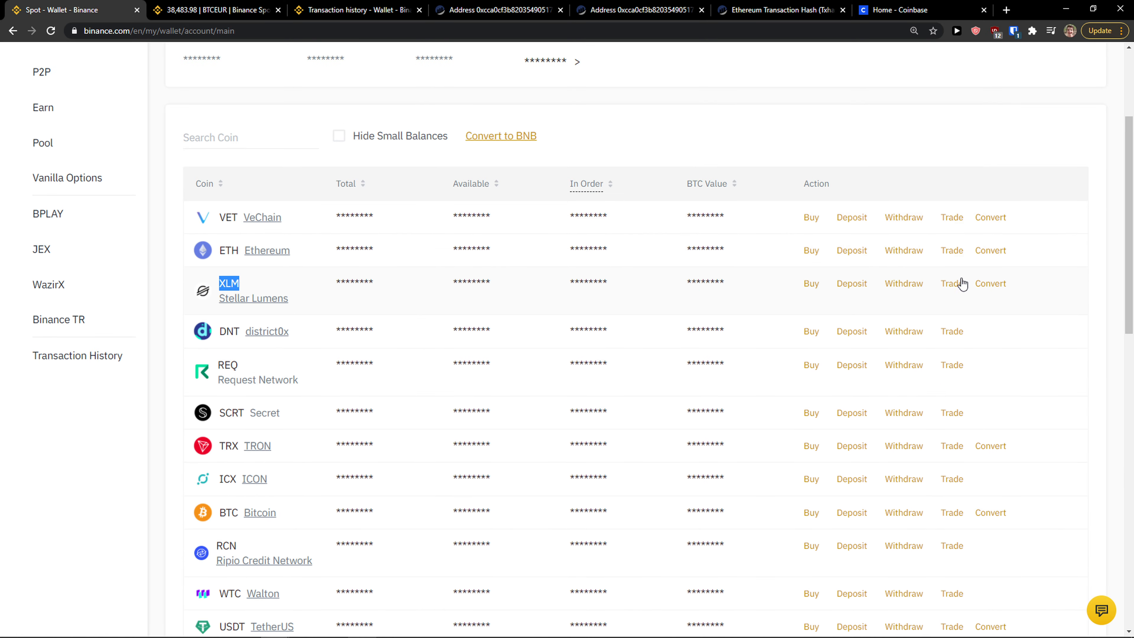
click(951, 283)
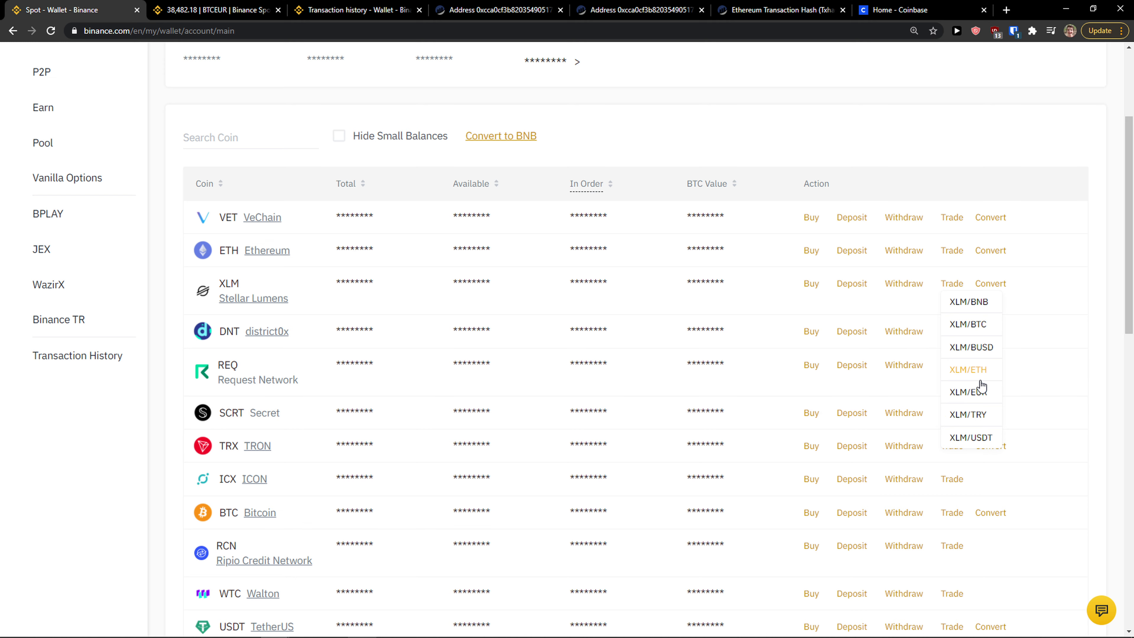
mouse_move(1112, 322)
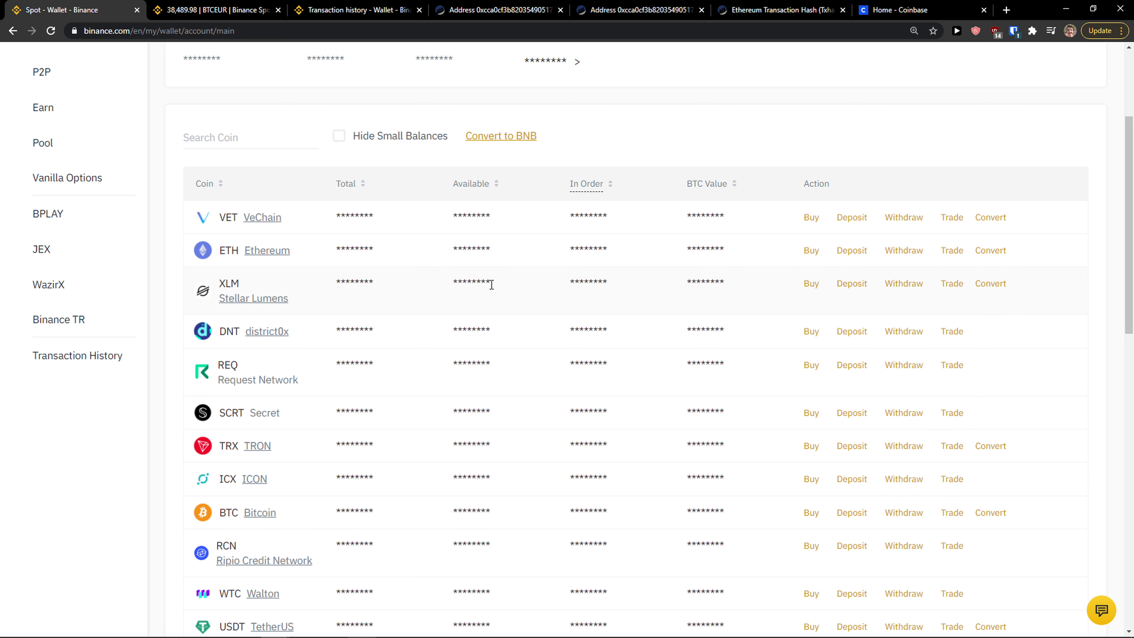
double_click(588, 283)
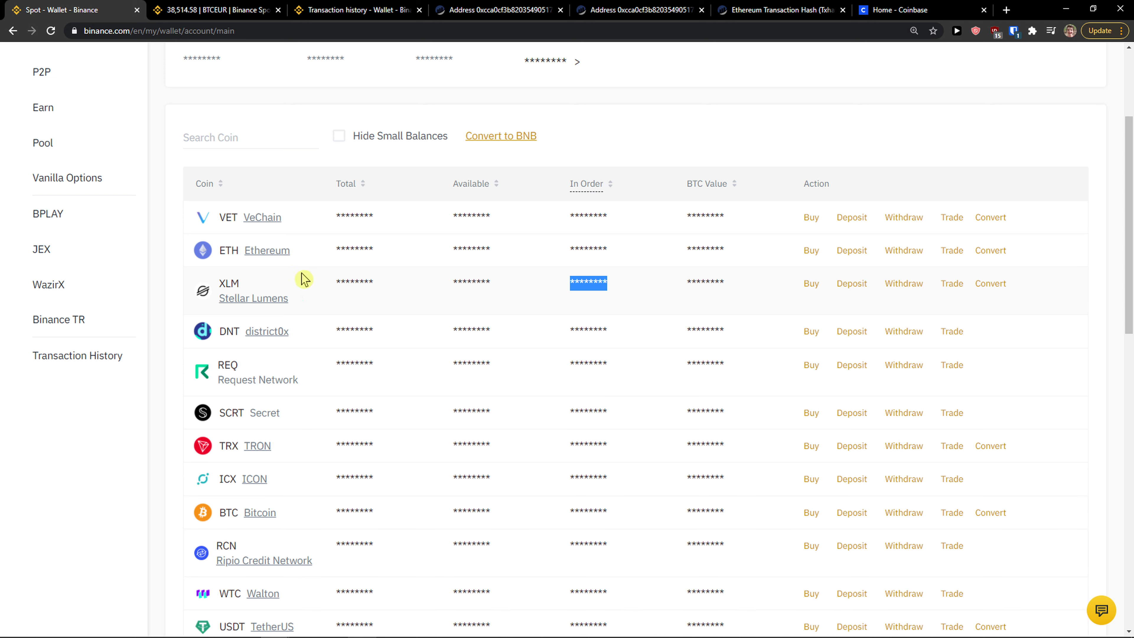
mouse_move(307, 272)
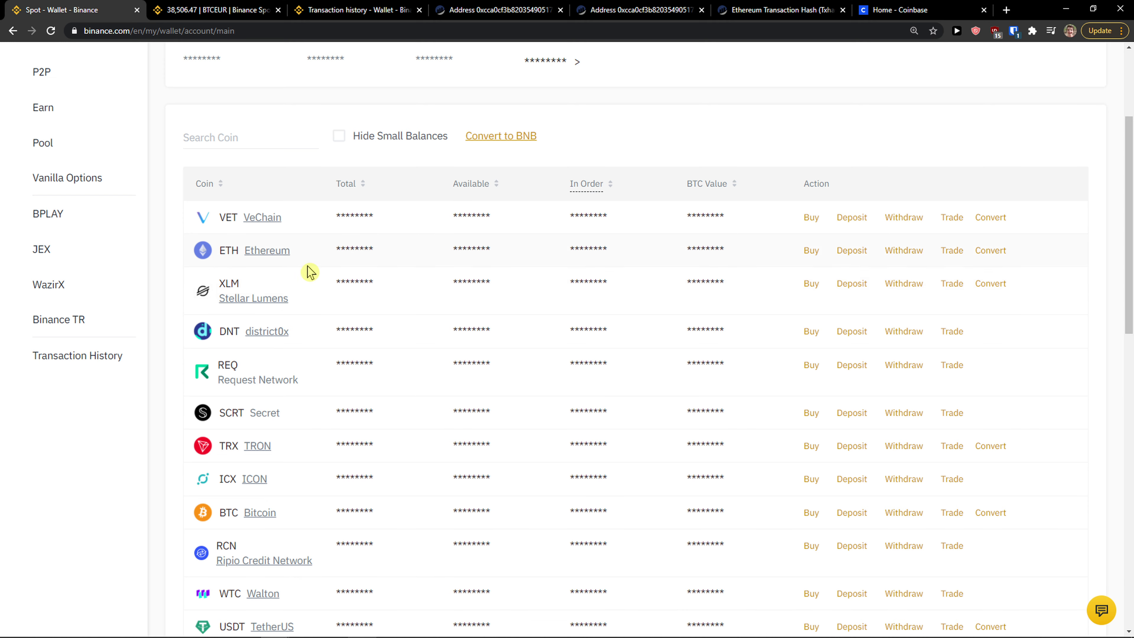
mouse_move(302, 291)
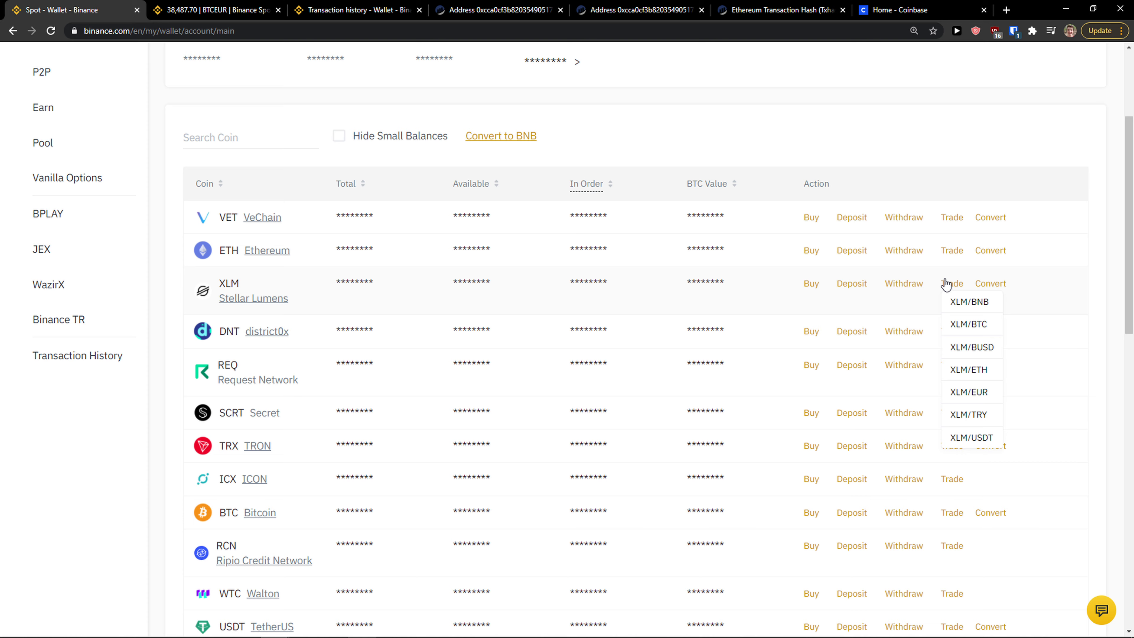
mouse_move(971, 437)
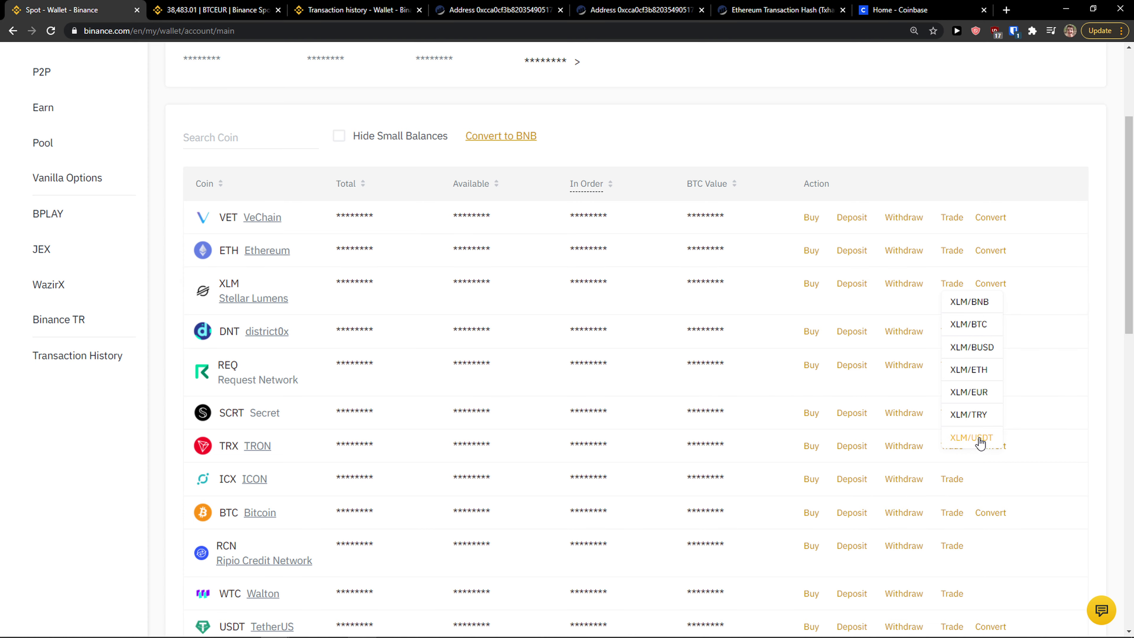
scroll(down, 3)
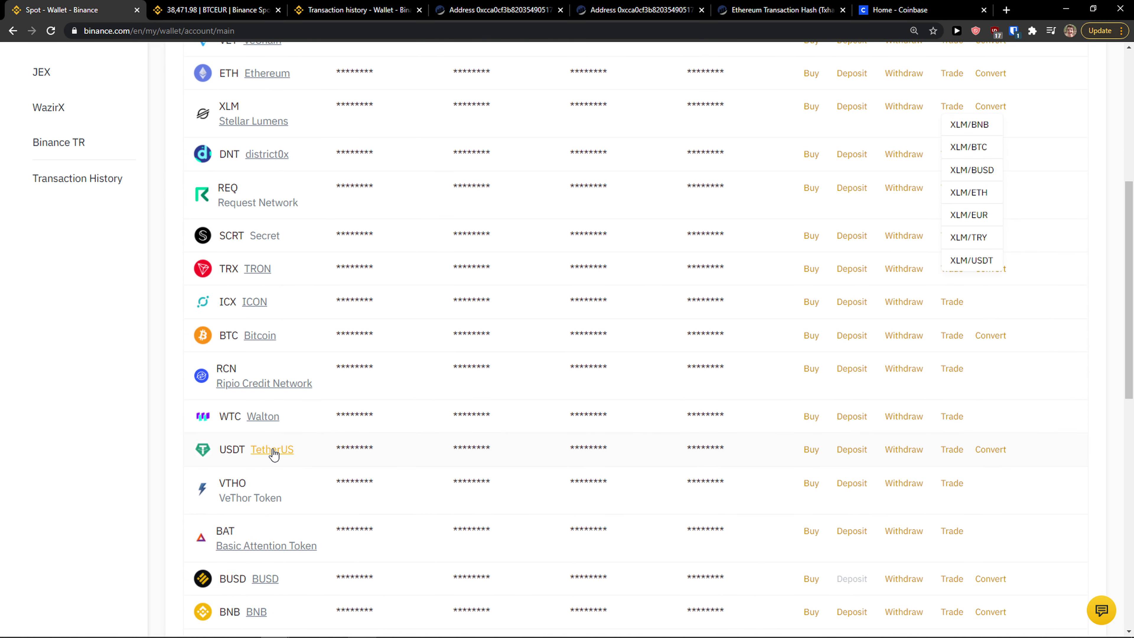
mouse_move(428, 458)
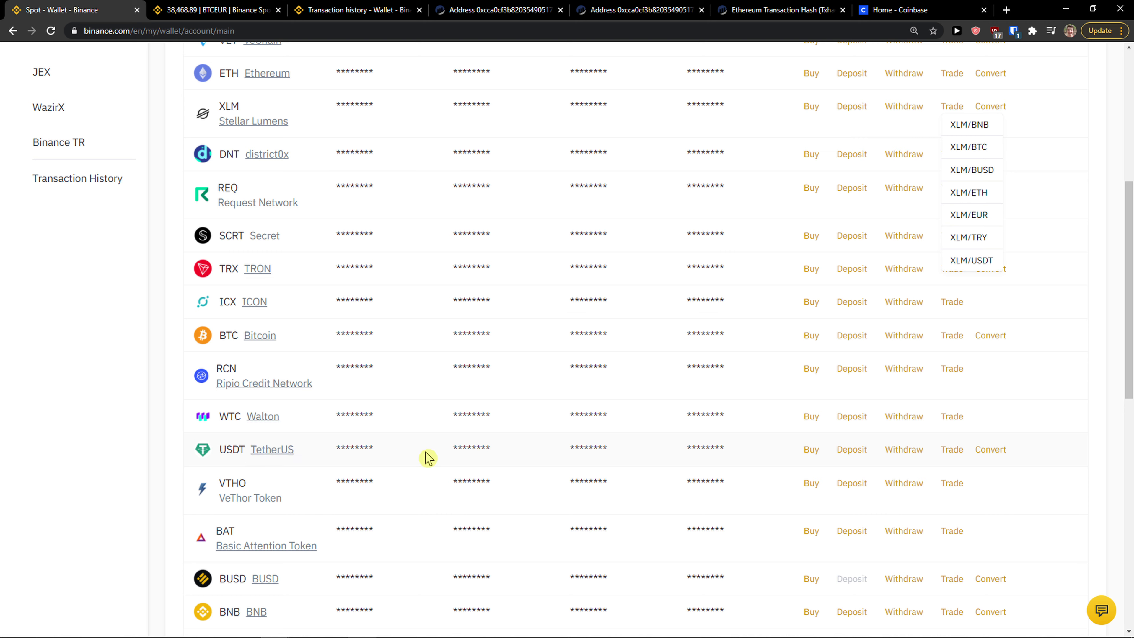
mouse_move(272, 449)
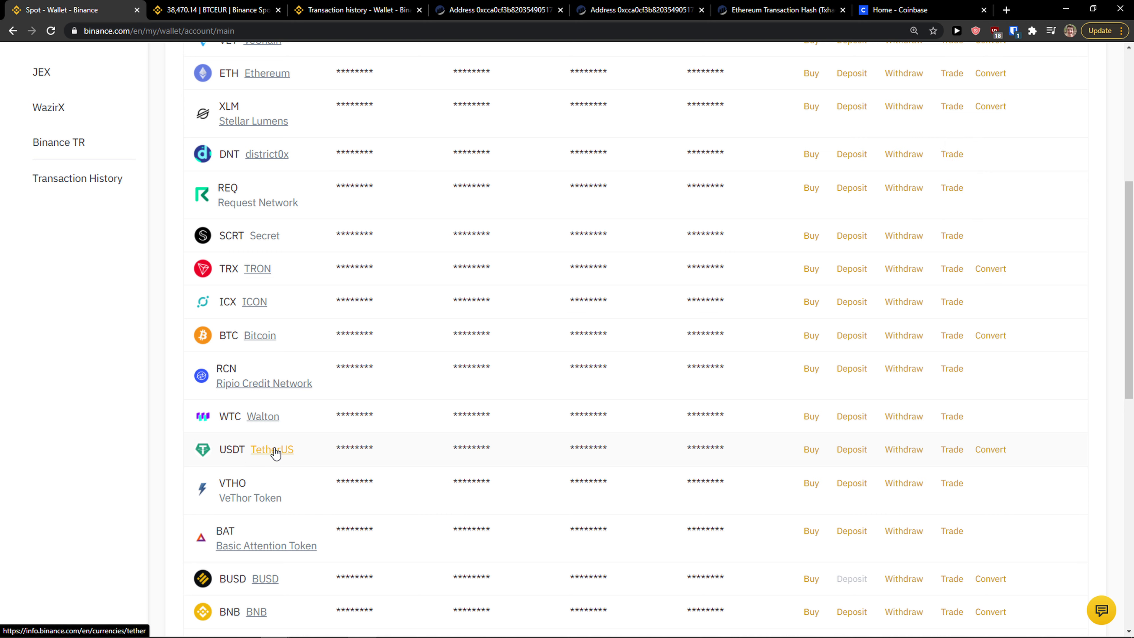
scroll(up, 3)
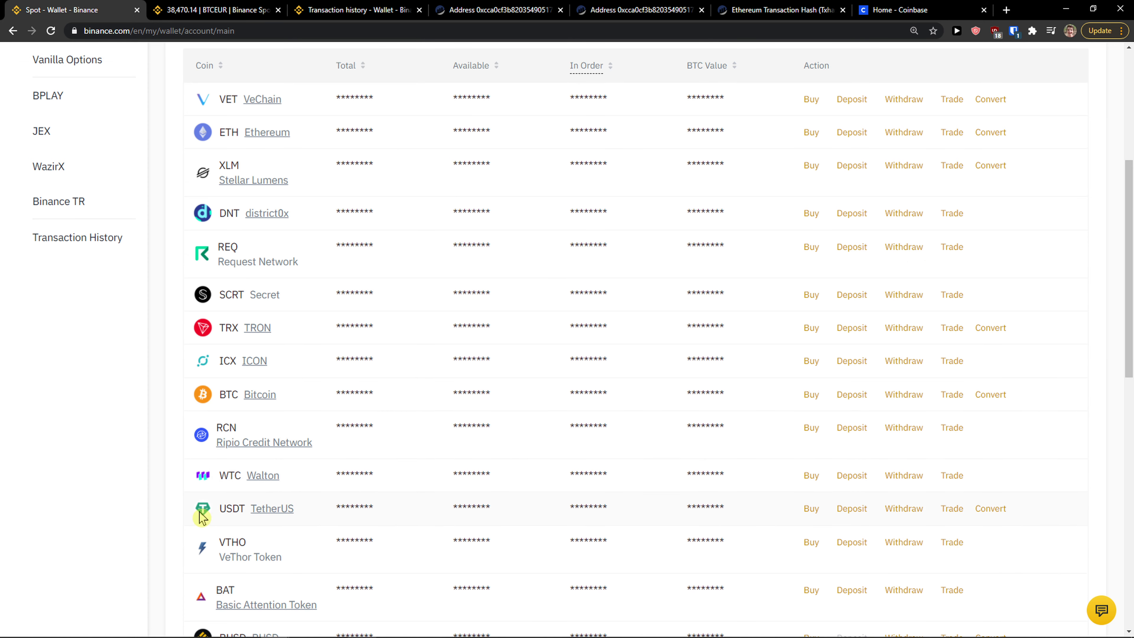
mouse_move(926, 391)
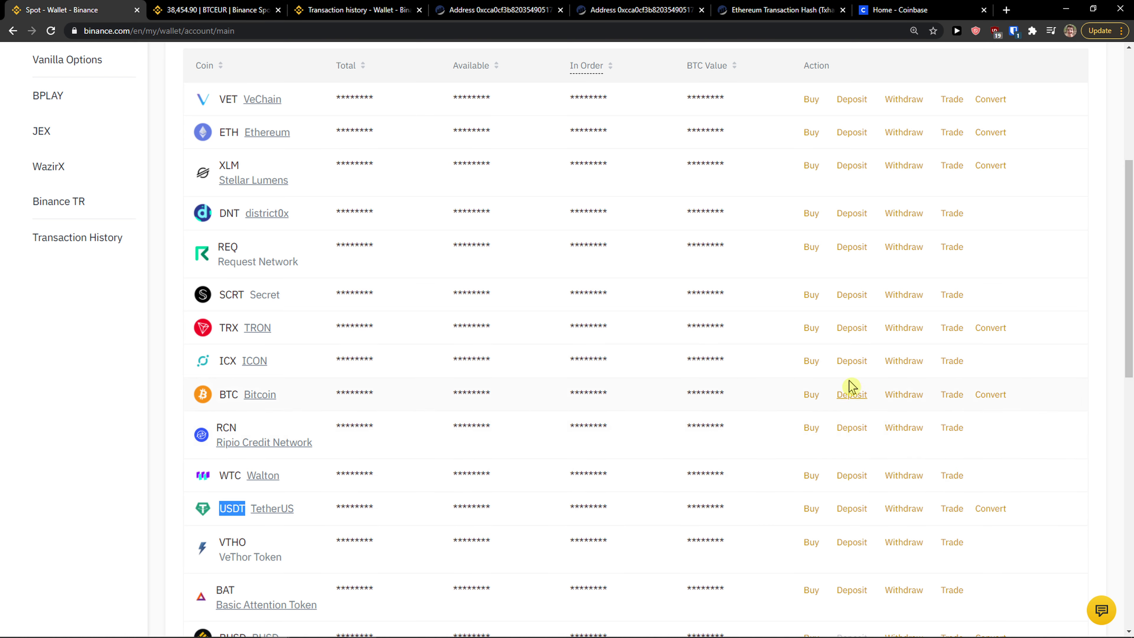
Browse the trading pair lists for USDT and for Bitcoin in the Spot wallet.
double_click(228, 394)
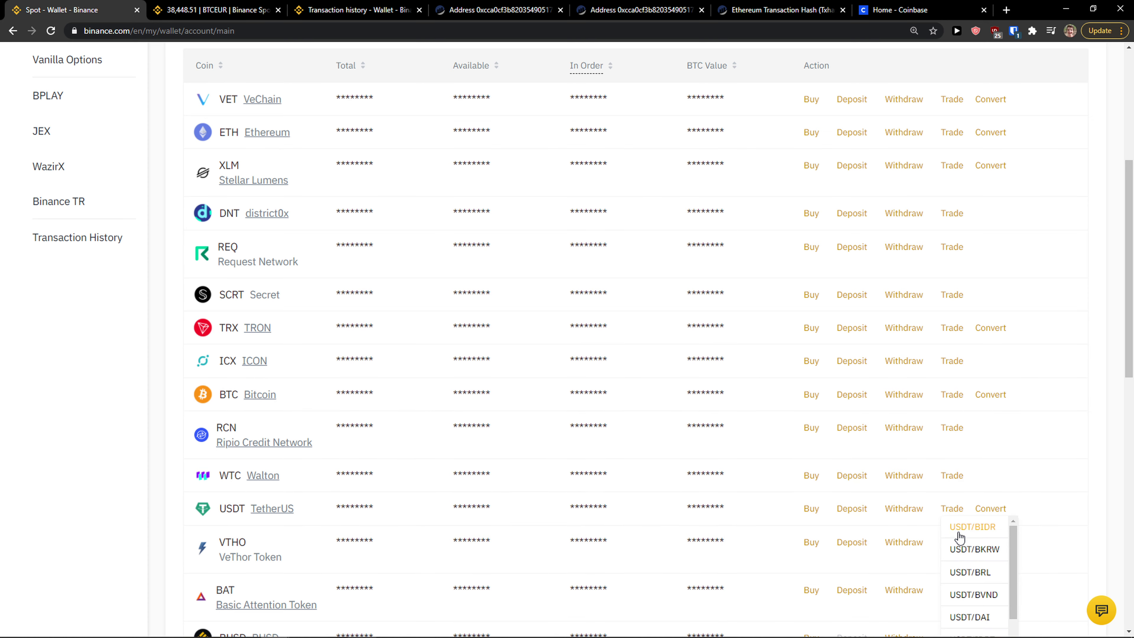
scroll(down, 3)
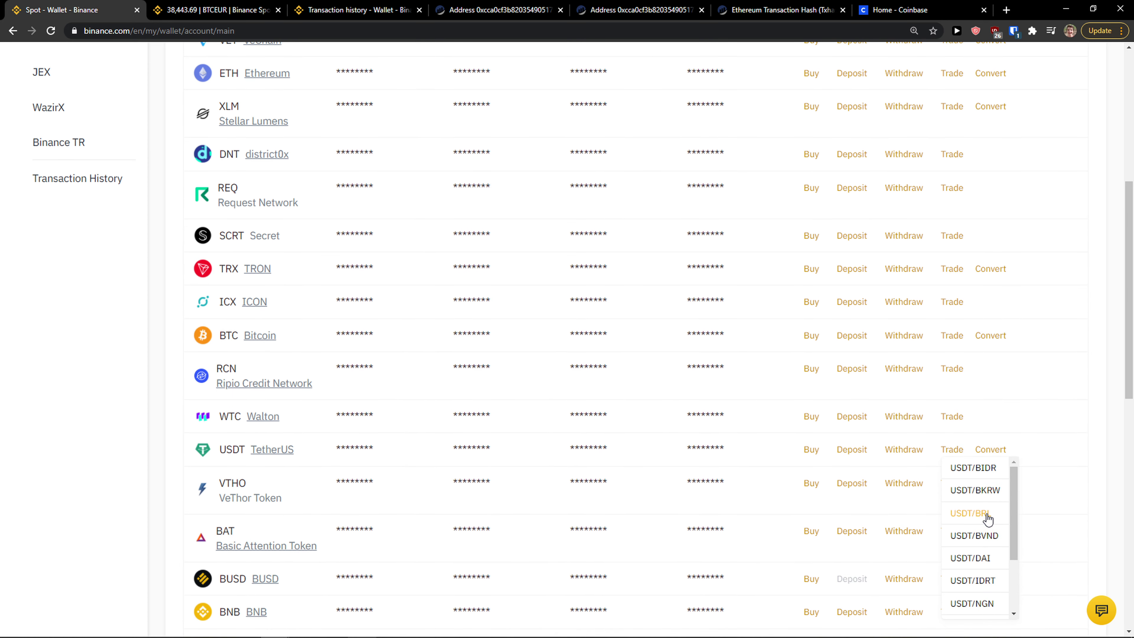
scroll(down, 3)
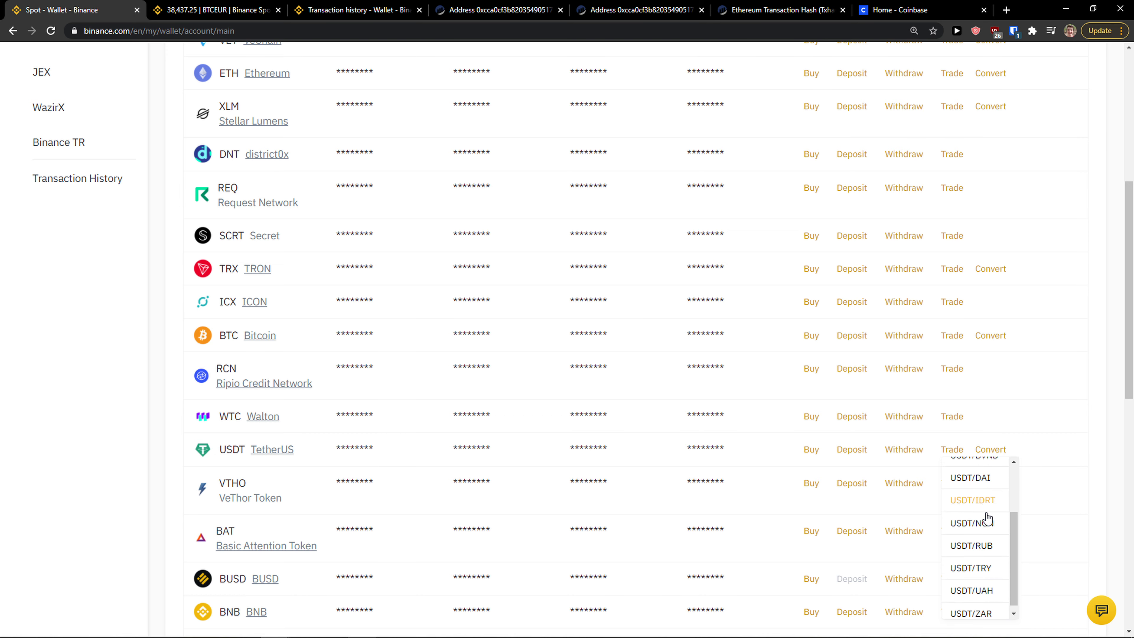
scroll(up, 3)
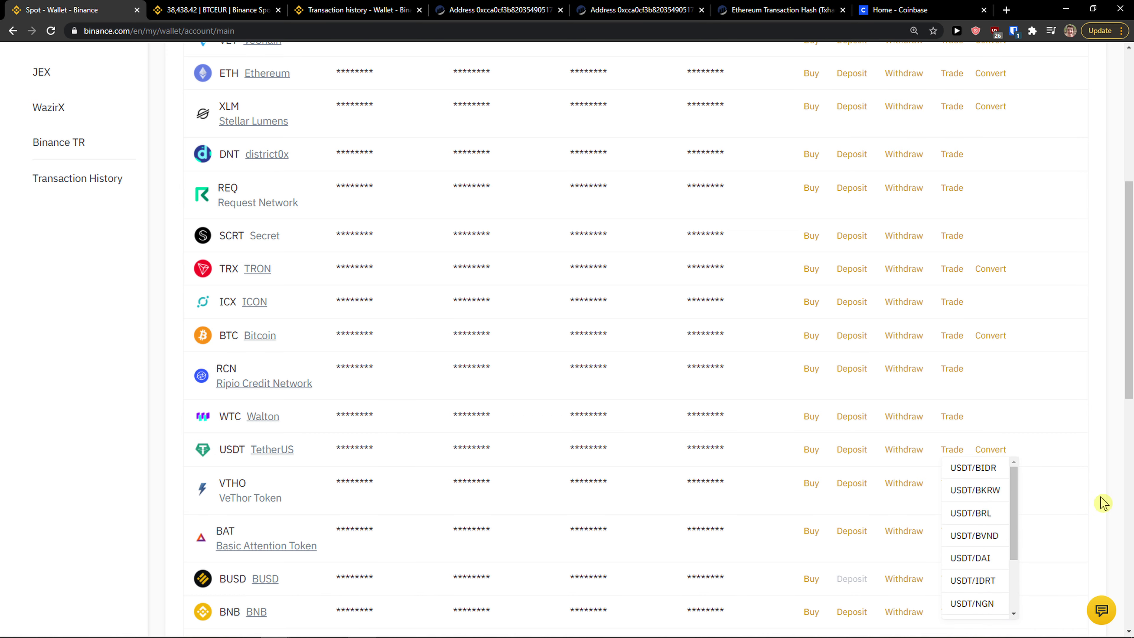
scroll(down, 3)
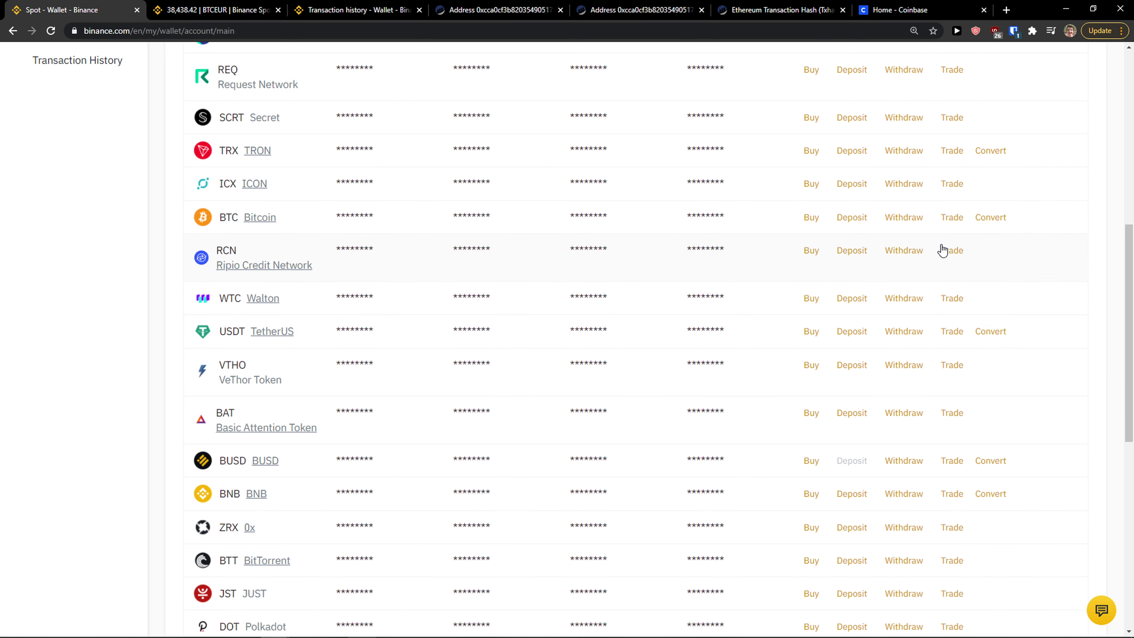
click(951, 217)
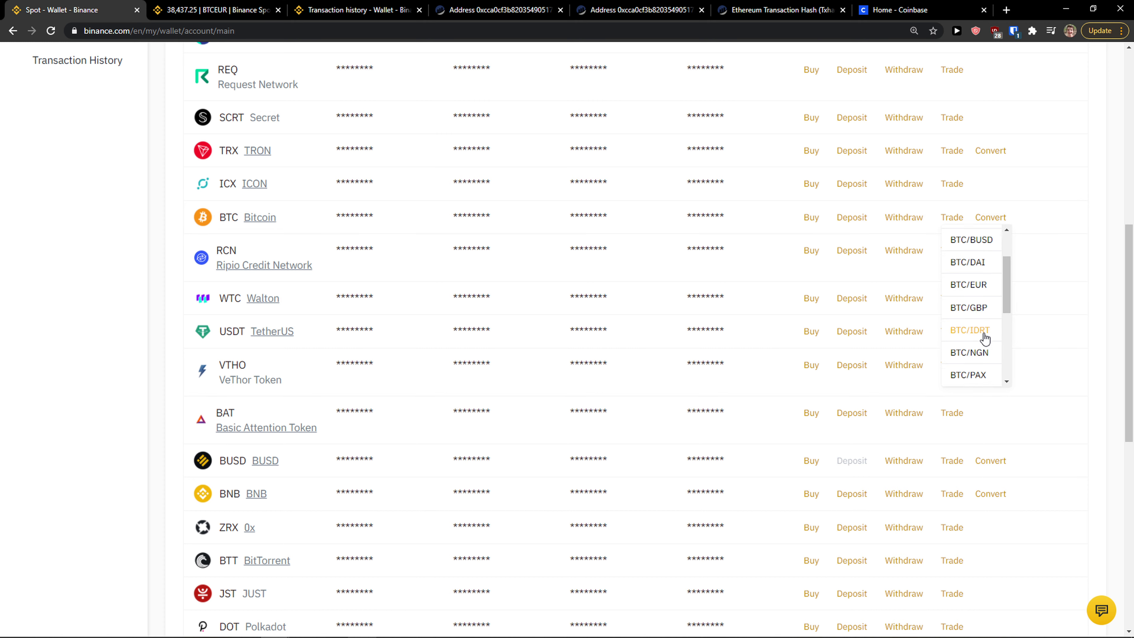
scroll(down, 3)
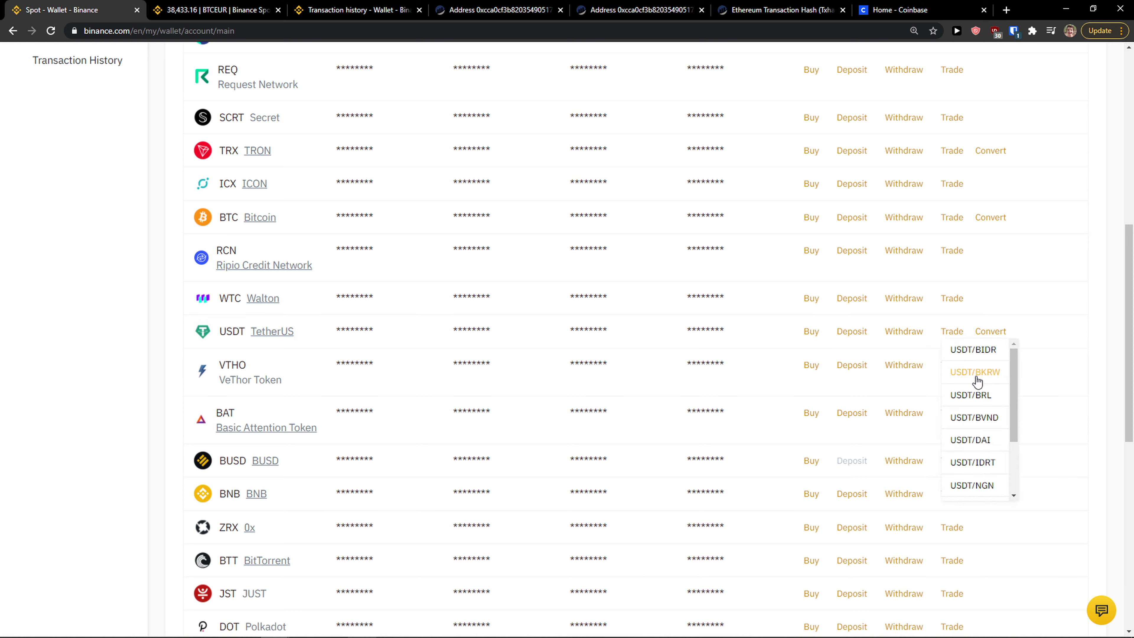
scroll(down, 3)
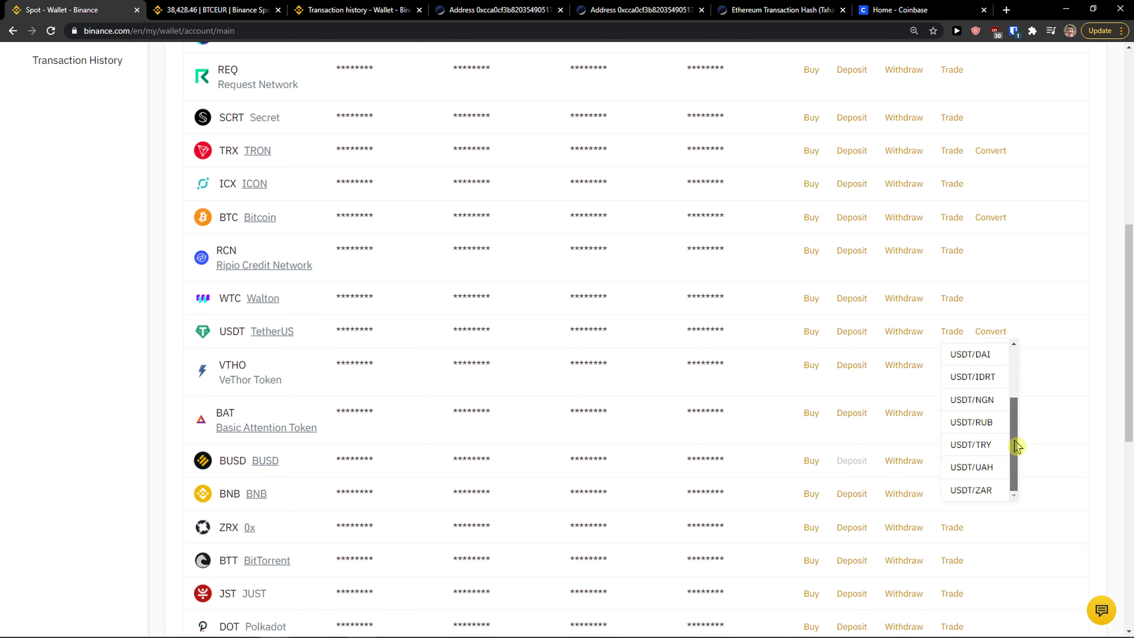
scroll(up, 3)
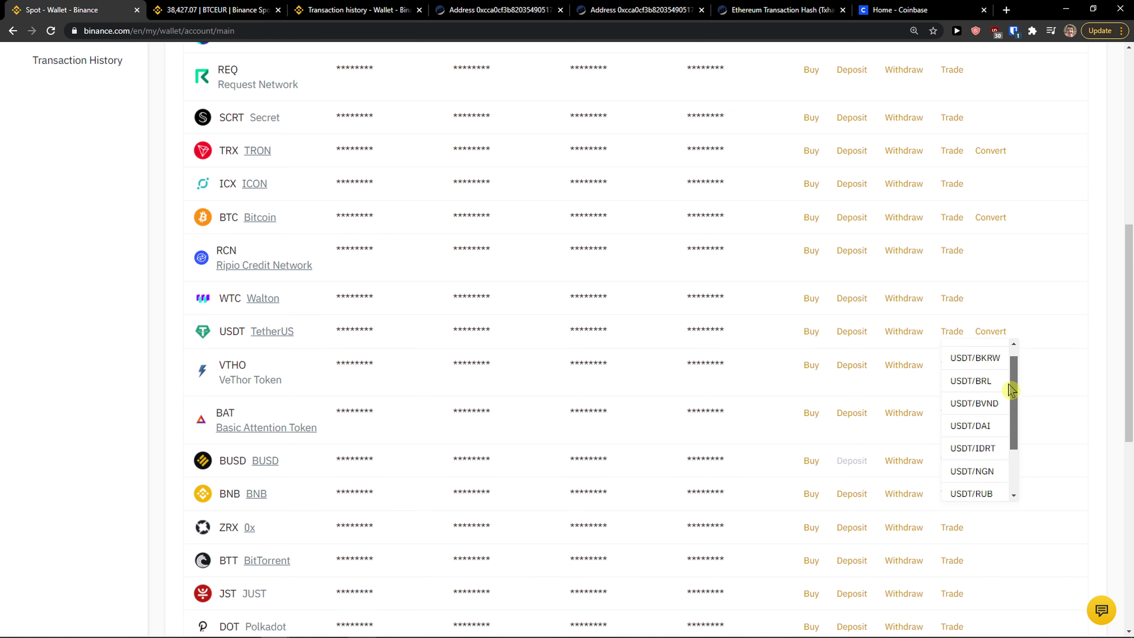
scroll(up, 3)
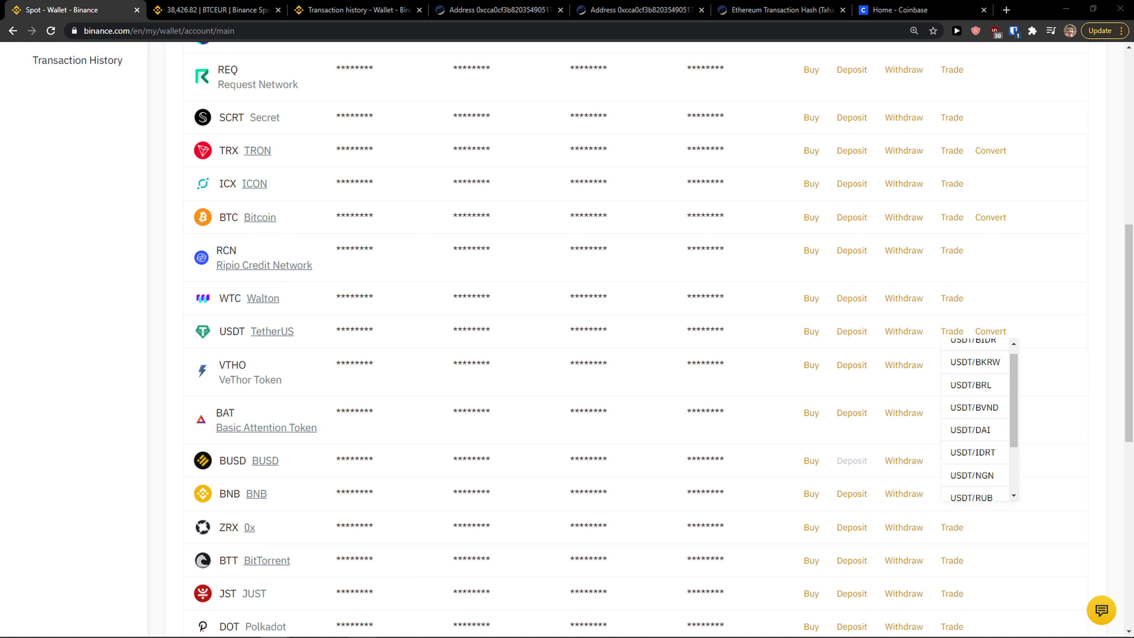
mouse_move(124, 412)
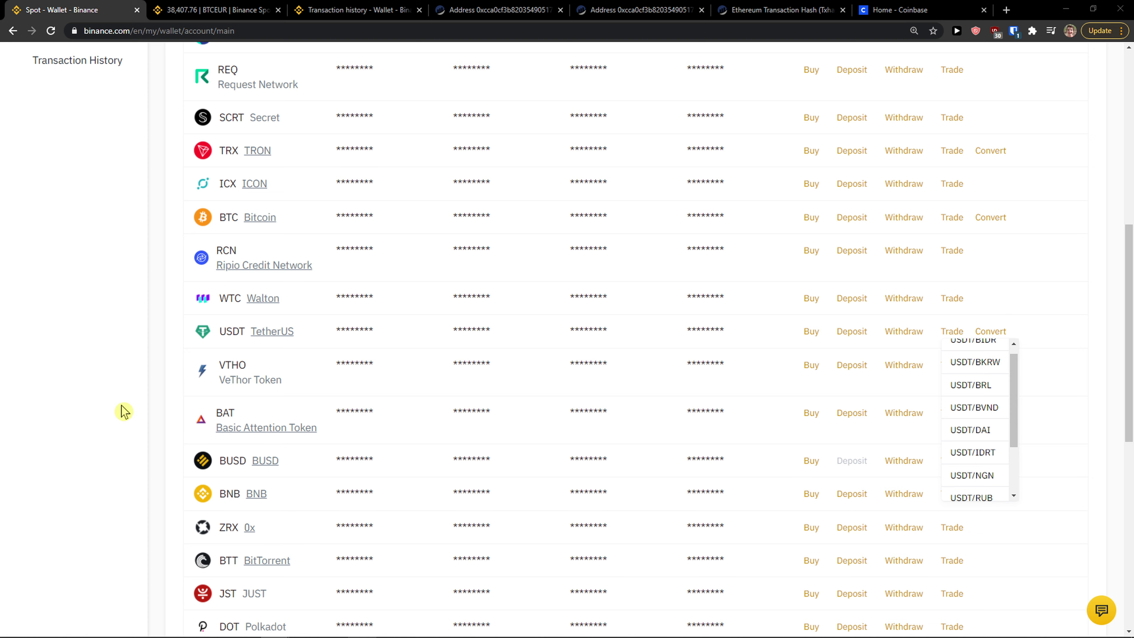
scroll(up, 3)
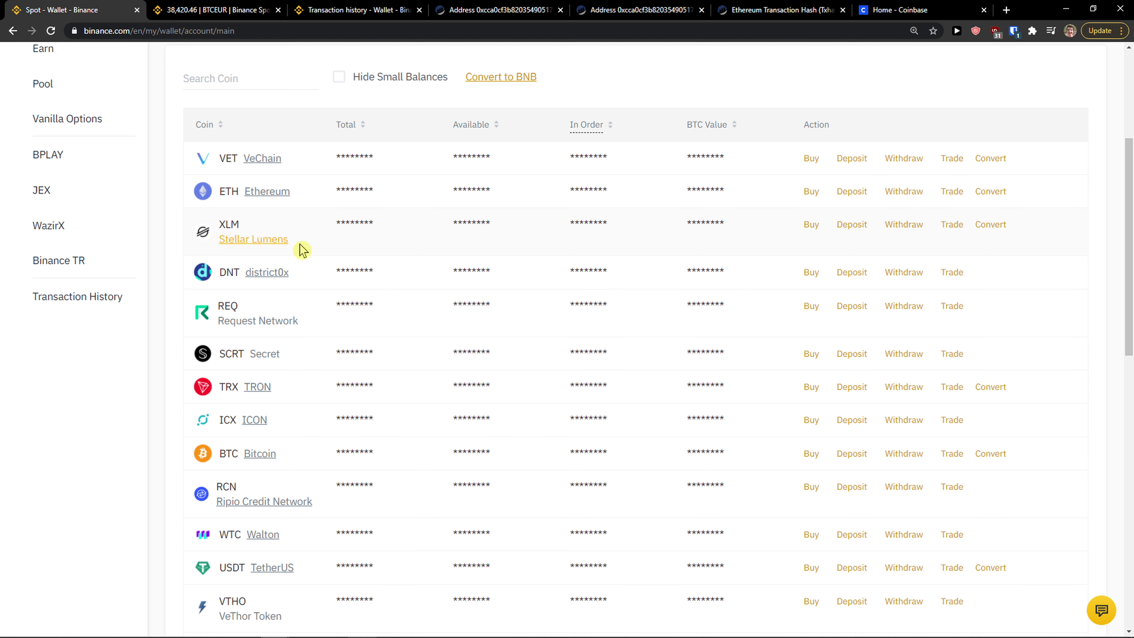
From the XLM row's pairs, go to the XLM/USDT spot trading page.
click(952, 224)
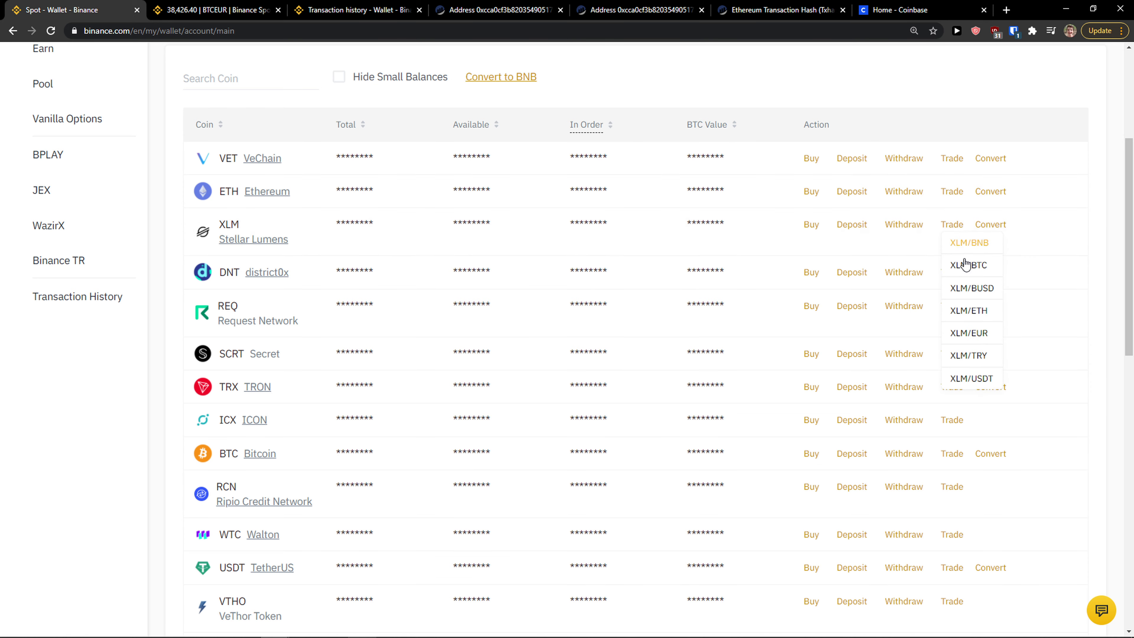
click(971, 378)
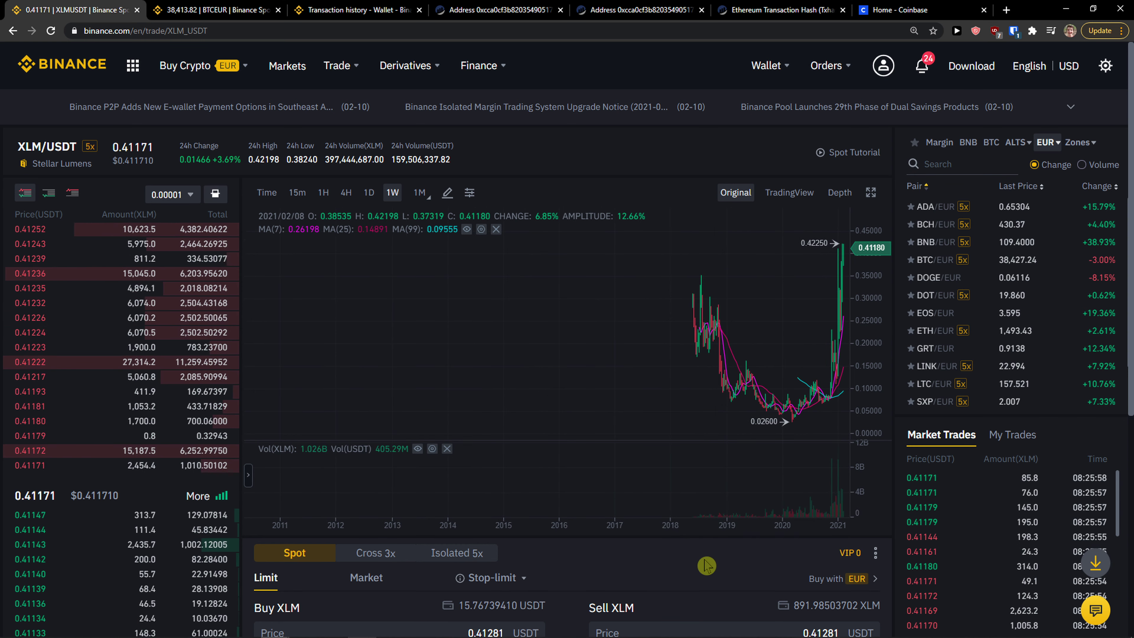
Switch the market panel's quote currency between USDT and EUR, ending on USDT pairs like BTC/USDT.
scroll(down, 3)
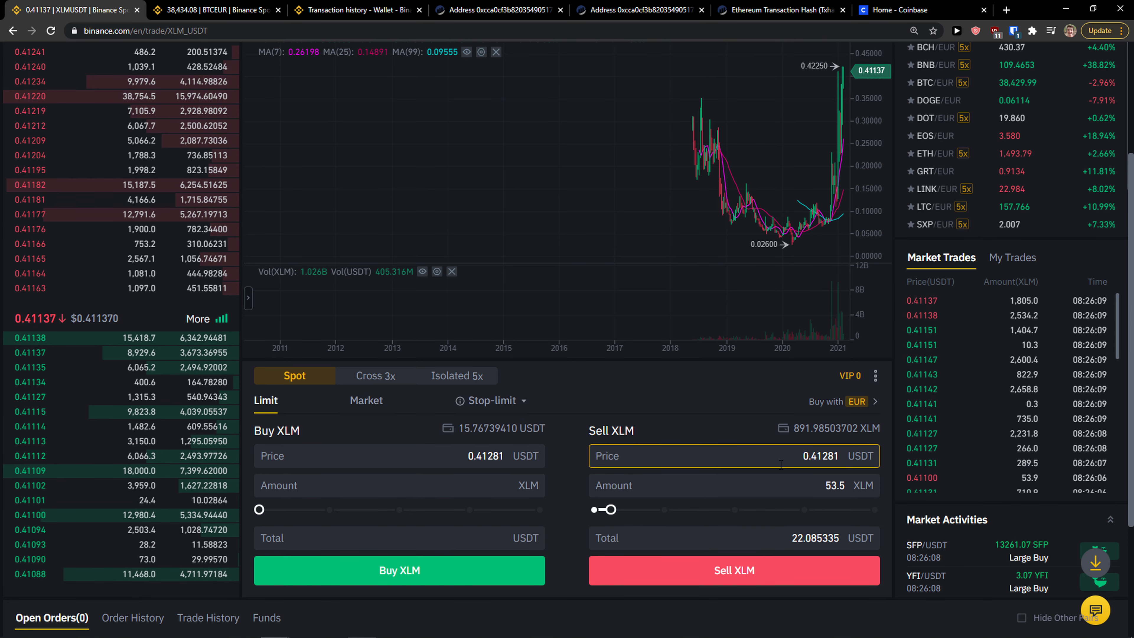
click(1018, 142)
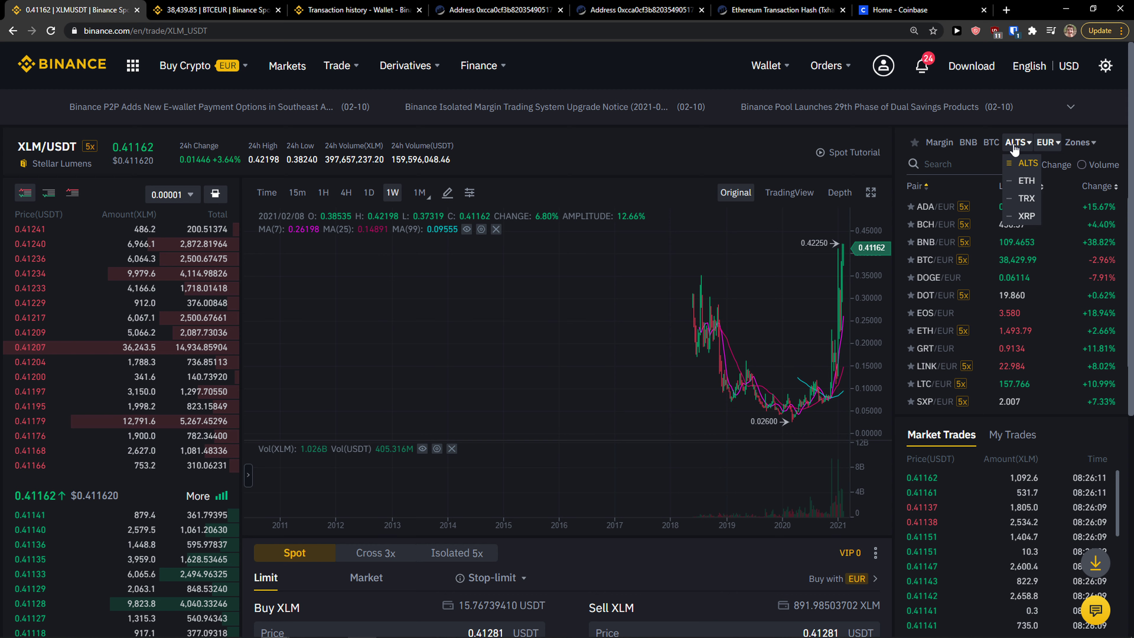
click(1045, 142)
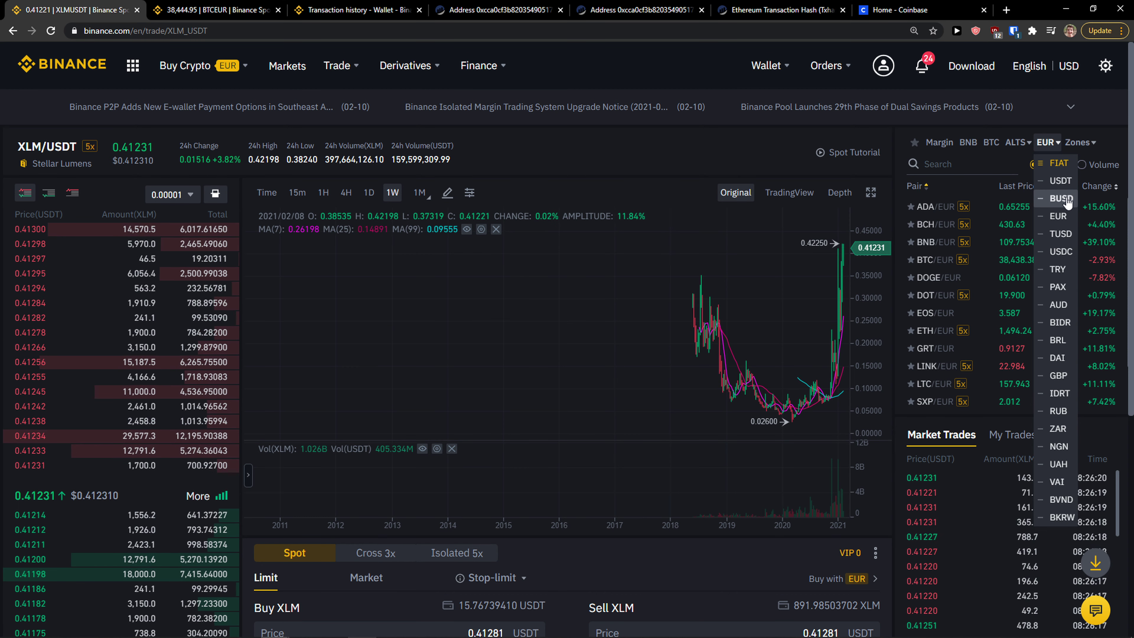
click(1057, 180)
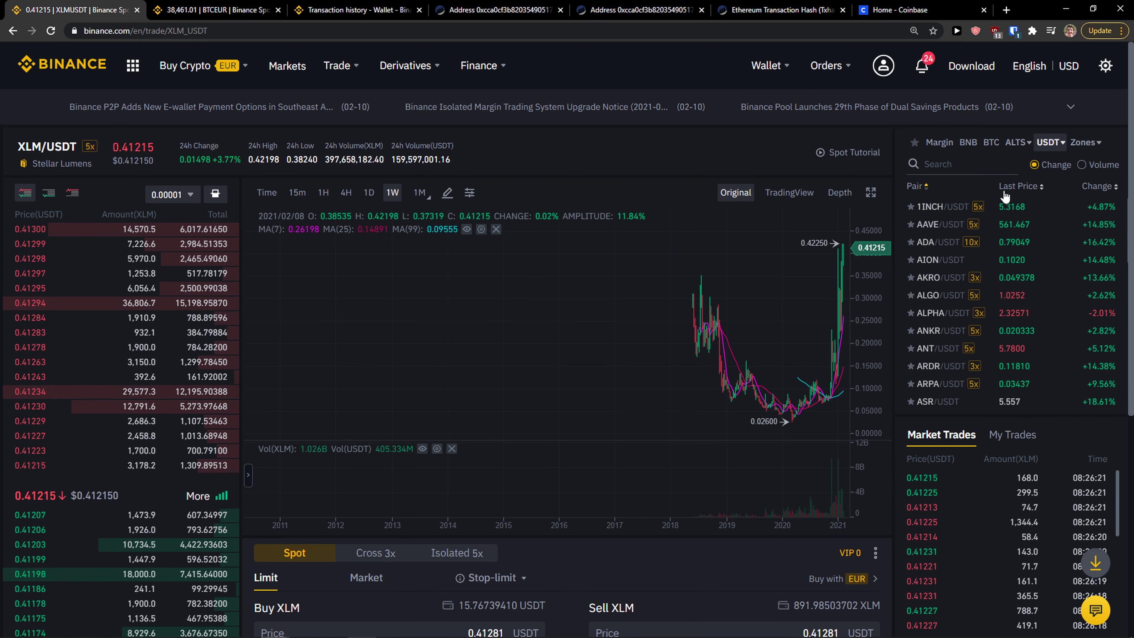
click(1049, 142)
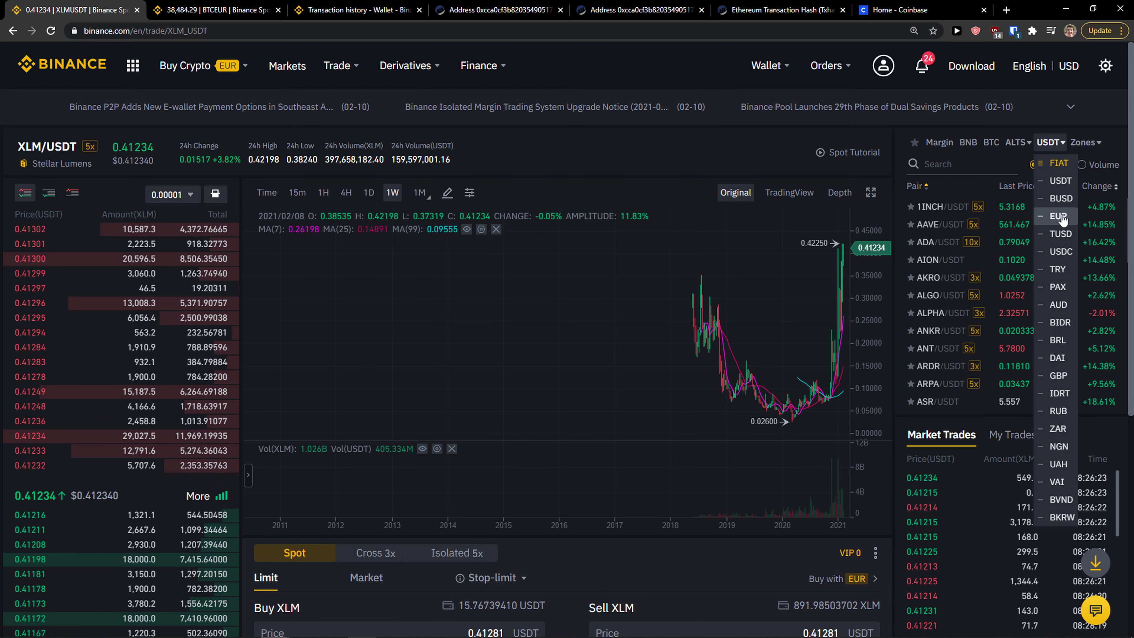
click(1058, 215)
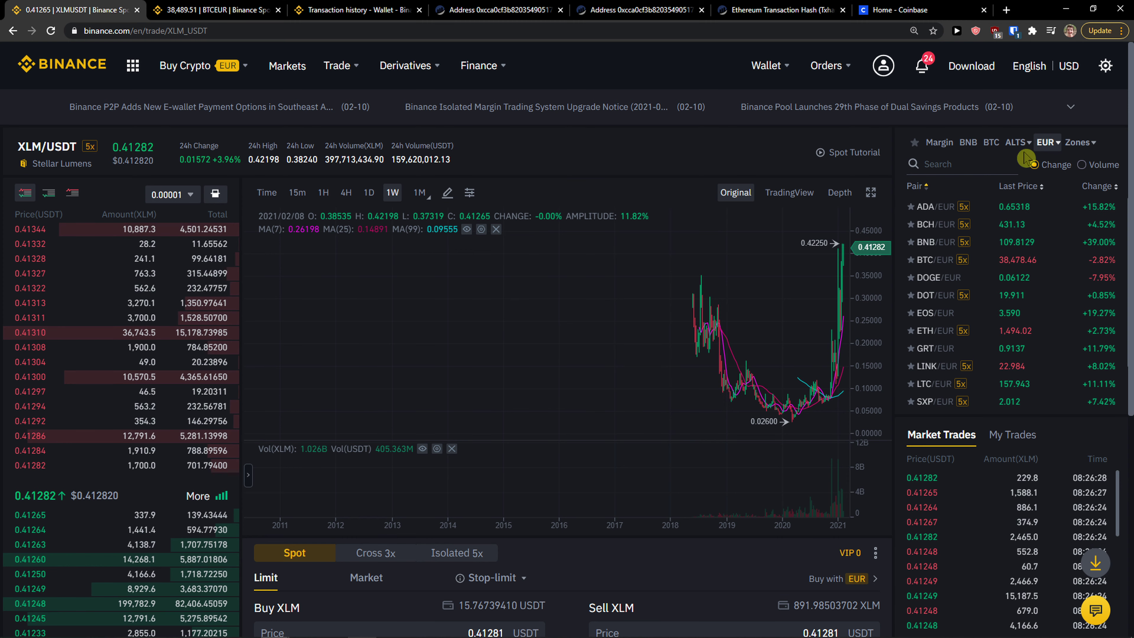
click(1047, 142)
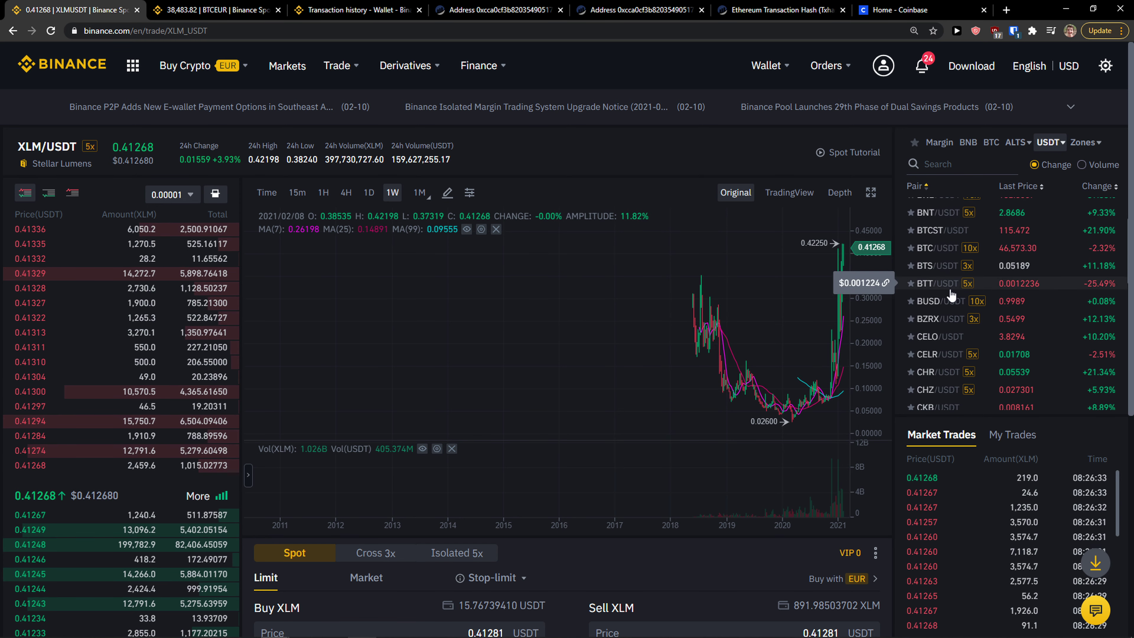
mouse_move(995, 248)
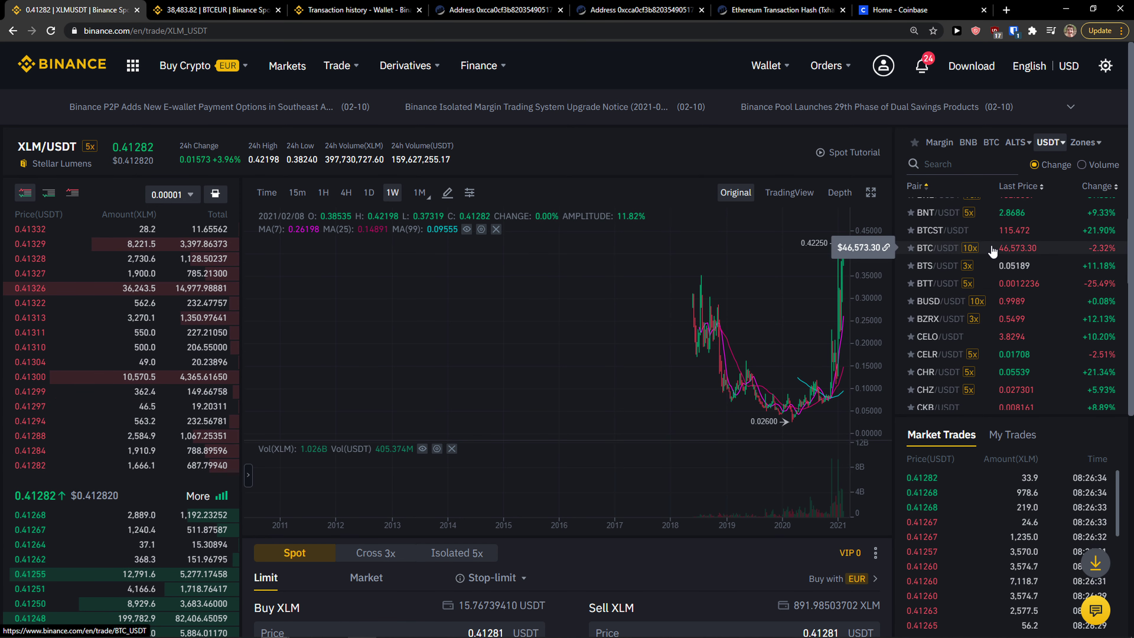
Enter 0.000054 BTC in the Buy BTC form, then show BTC-quoted pairs like SOL/BTC in the markets panel.
click(933, 248)
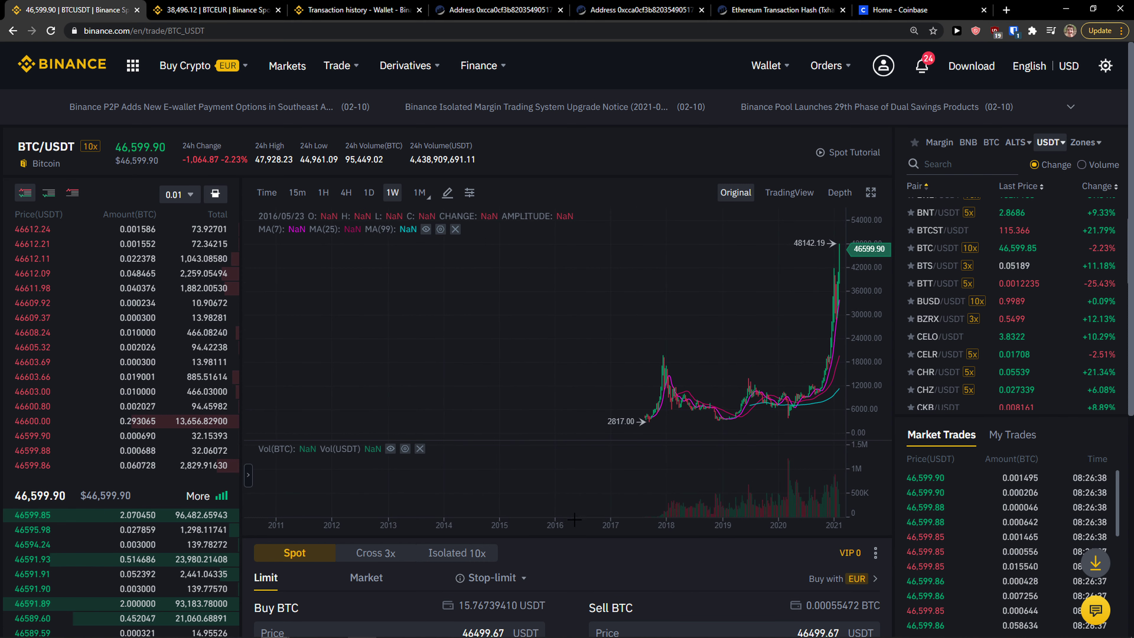
scroll(down, 3)
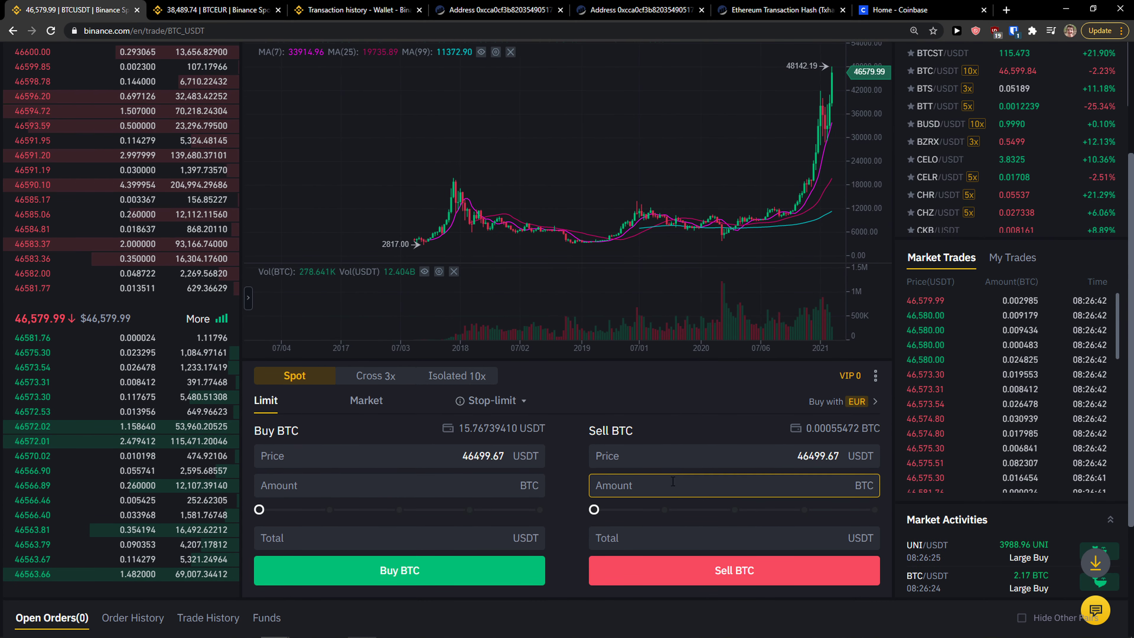
click(614, 455)
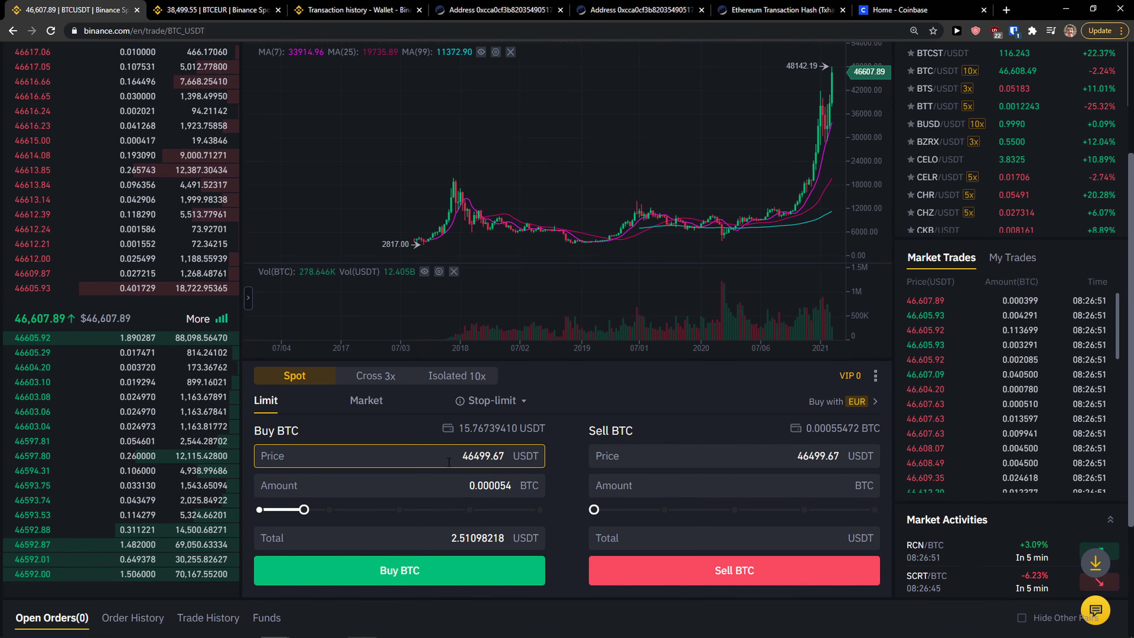
scroll(up, 3)
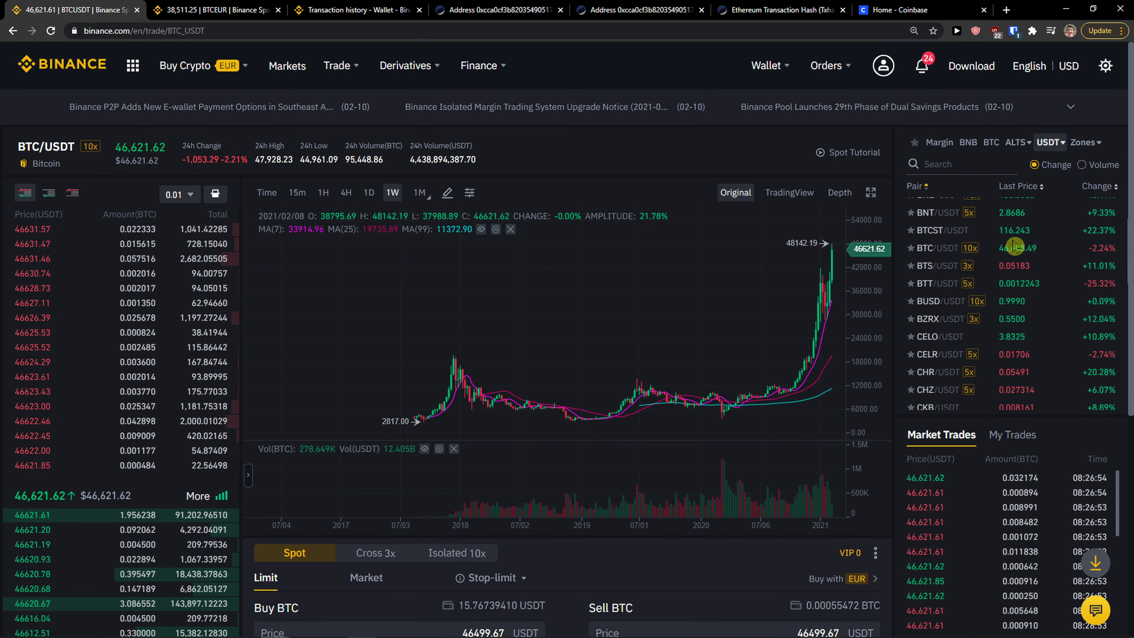
click(991, 142)
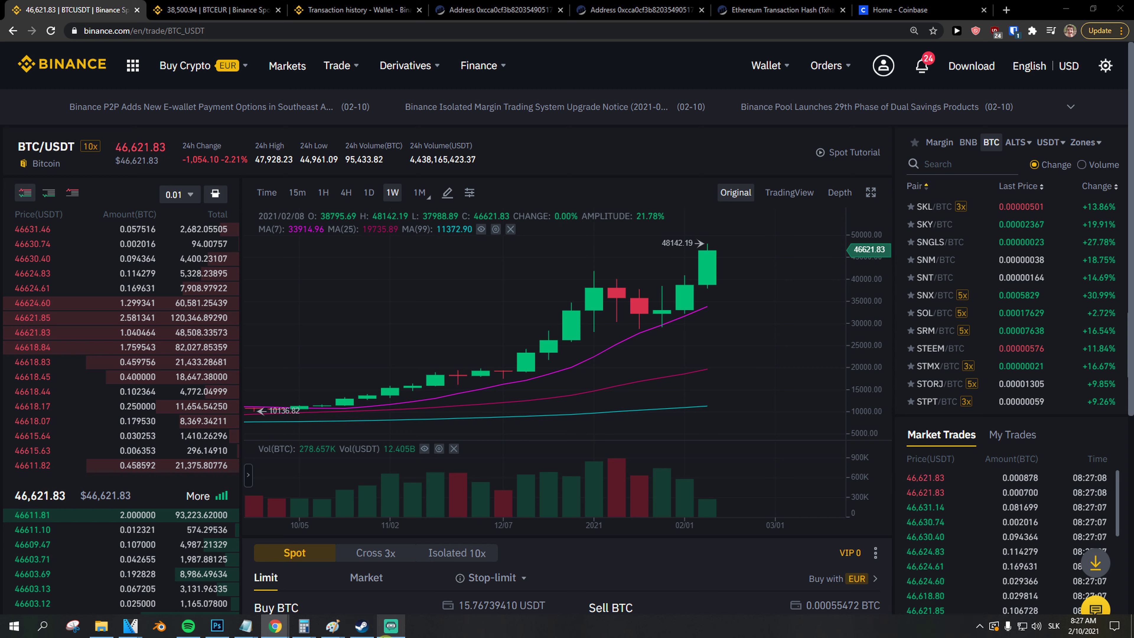
mouse_move(662, 371)
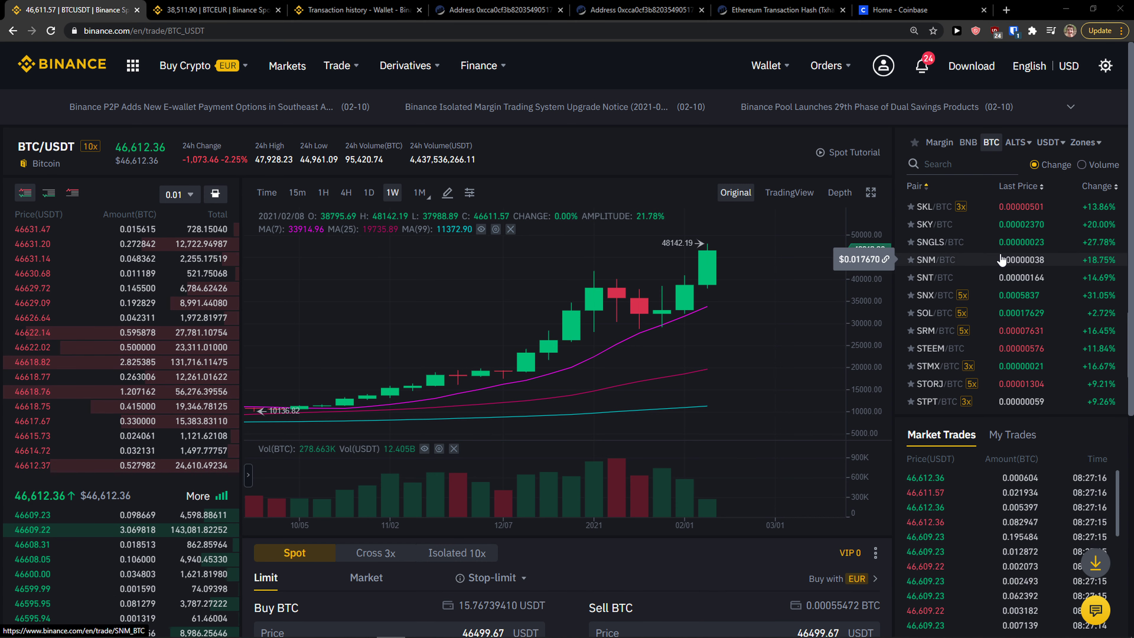
mouse_move(783, 341)
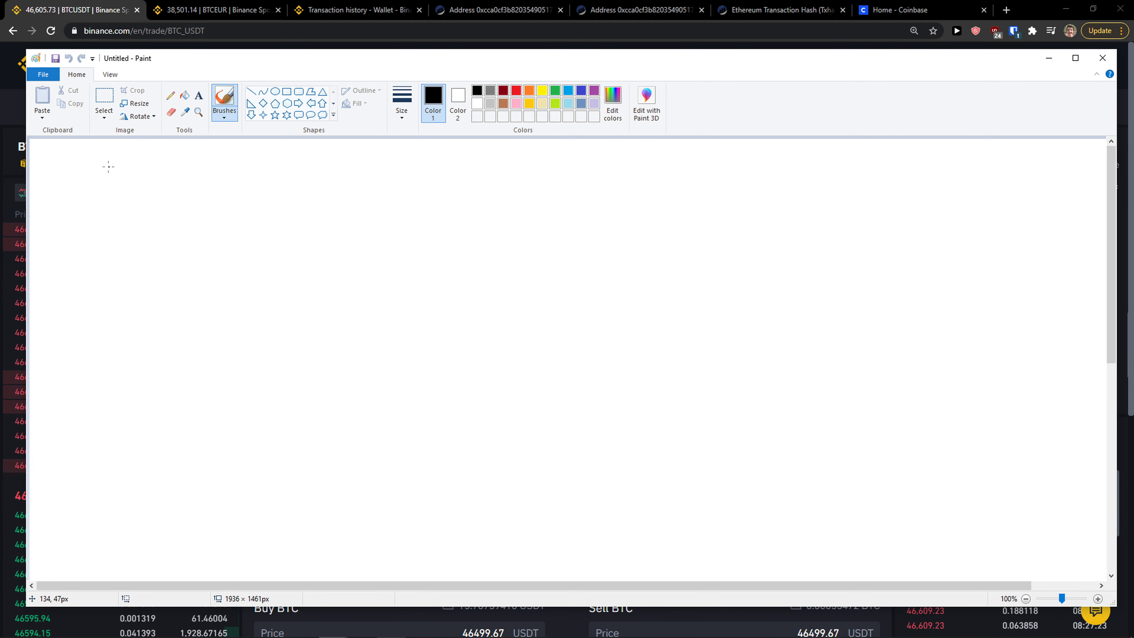
Search the markets panel for 'xlm' so only XLM pairs like XLM/BTC and XLM/USDT are listed.
click(1102, 57)
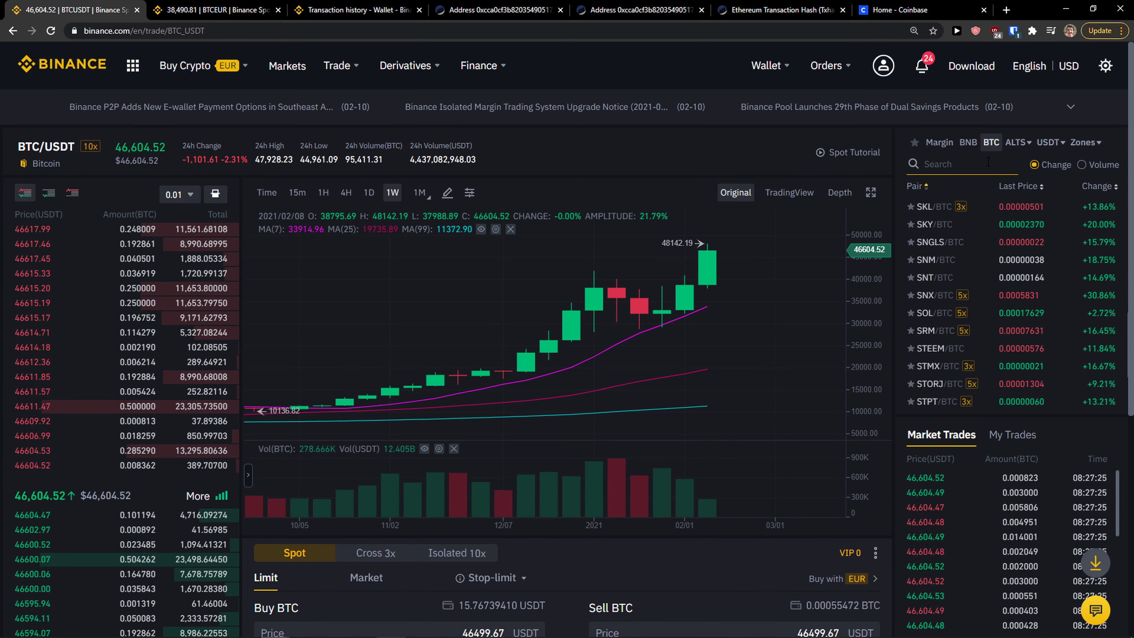
text(xlm)
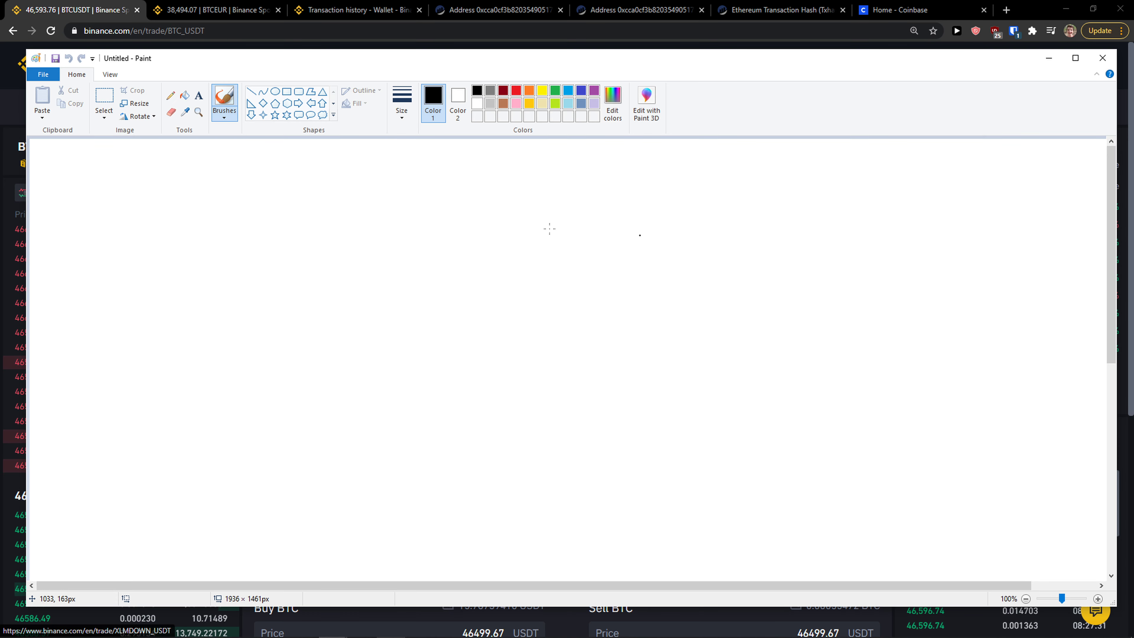
drag(155, 174, 224, 254)
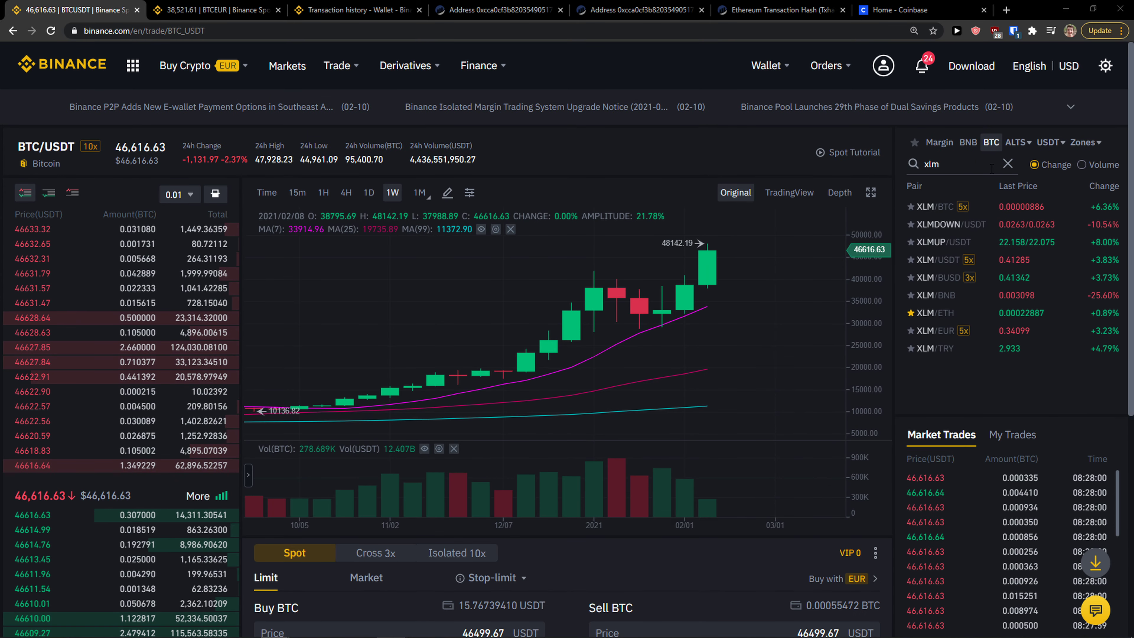
Clear the search, filter the markets for 'eu', and go to the BTC/EUR trading page.
click(1007, 163)
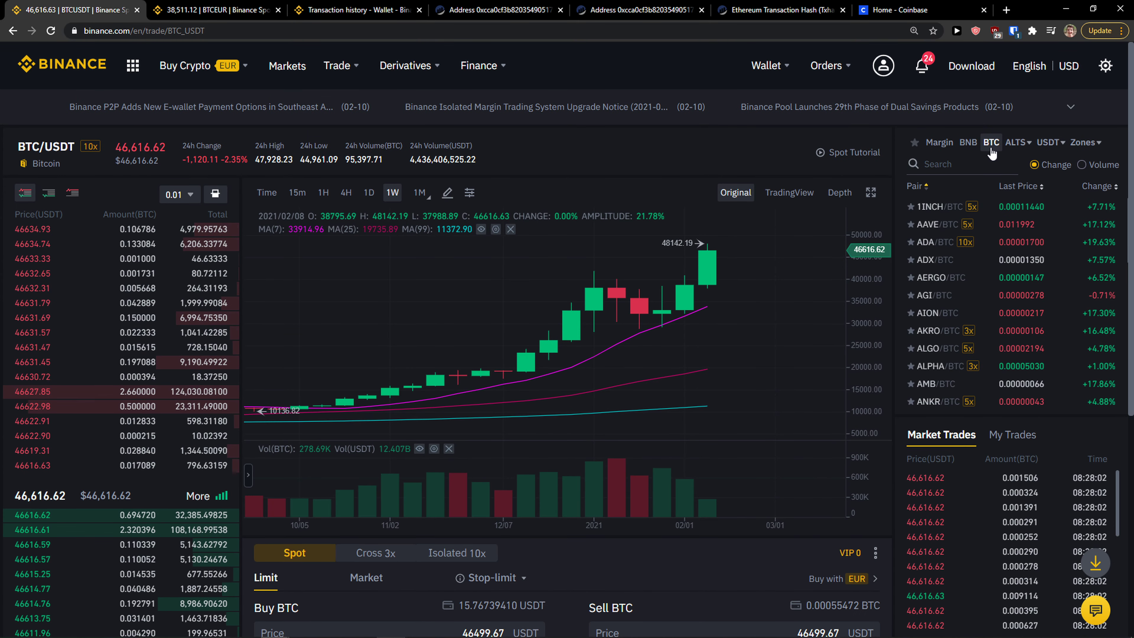
click(1017, 142)
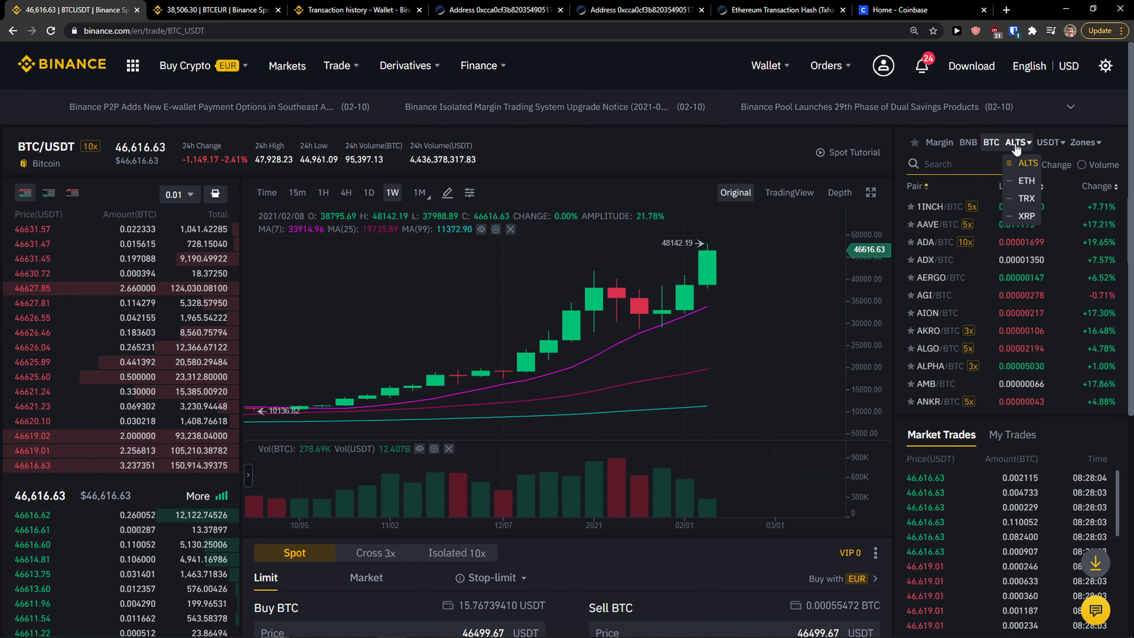
text(eur)
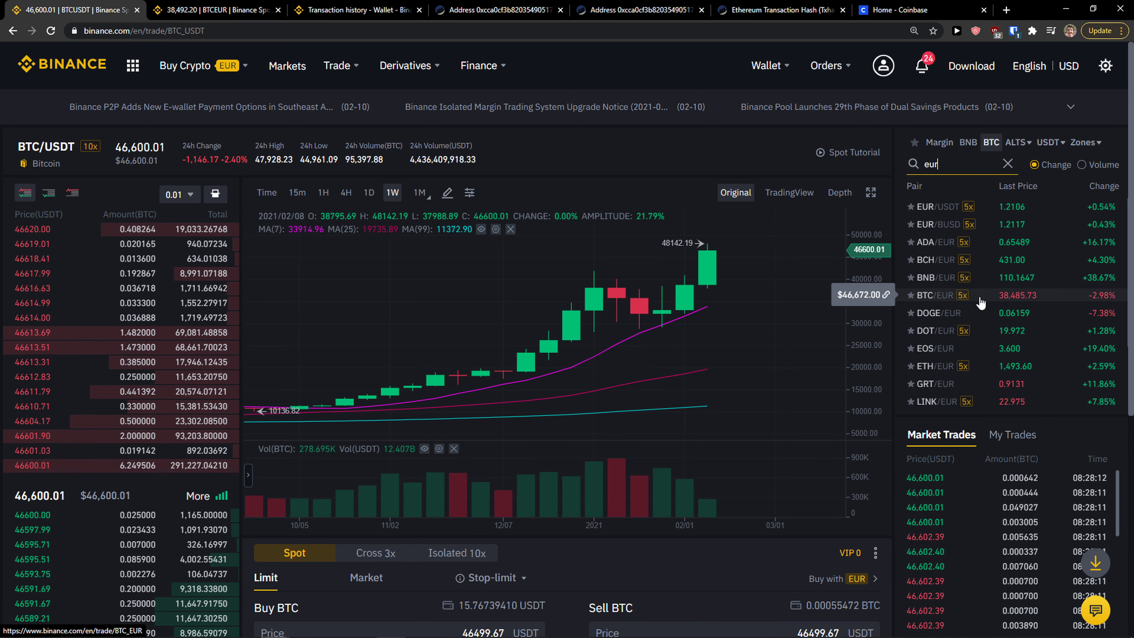
click(934, 295)
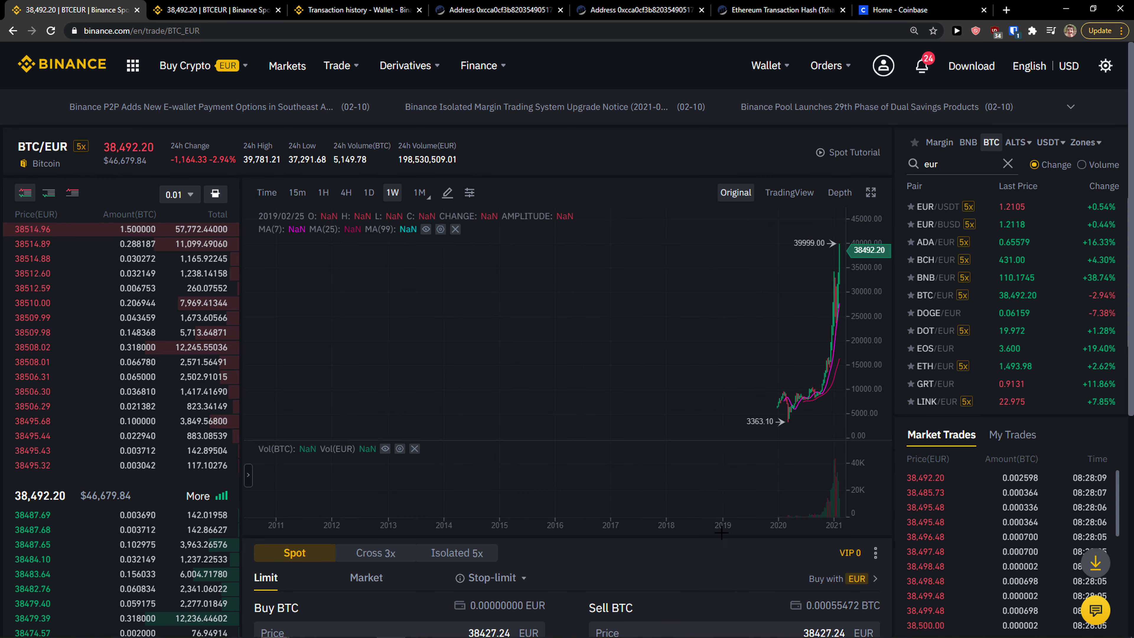
Review the BTC/EUR page, then clear the pair search so unfiltered BTC-quoted markets return.
scroll(down, 3)
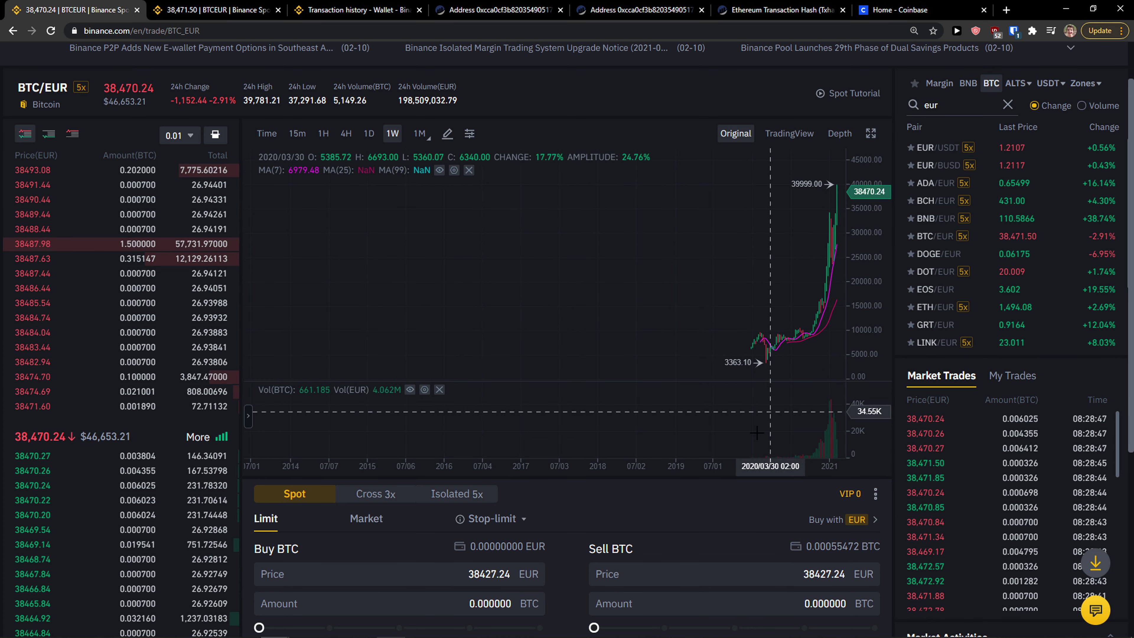
scroll(up, 3)
text(usdt)
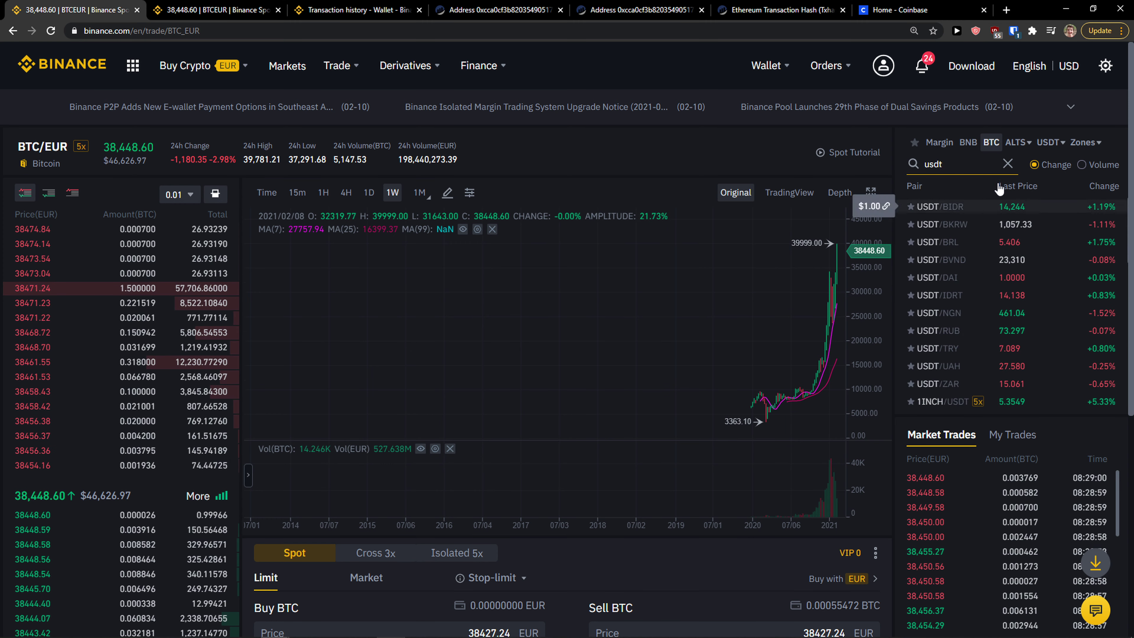
click(1007, 164)
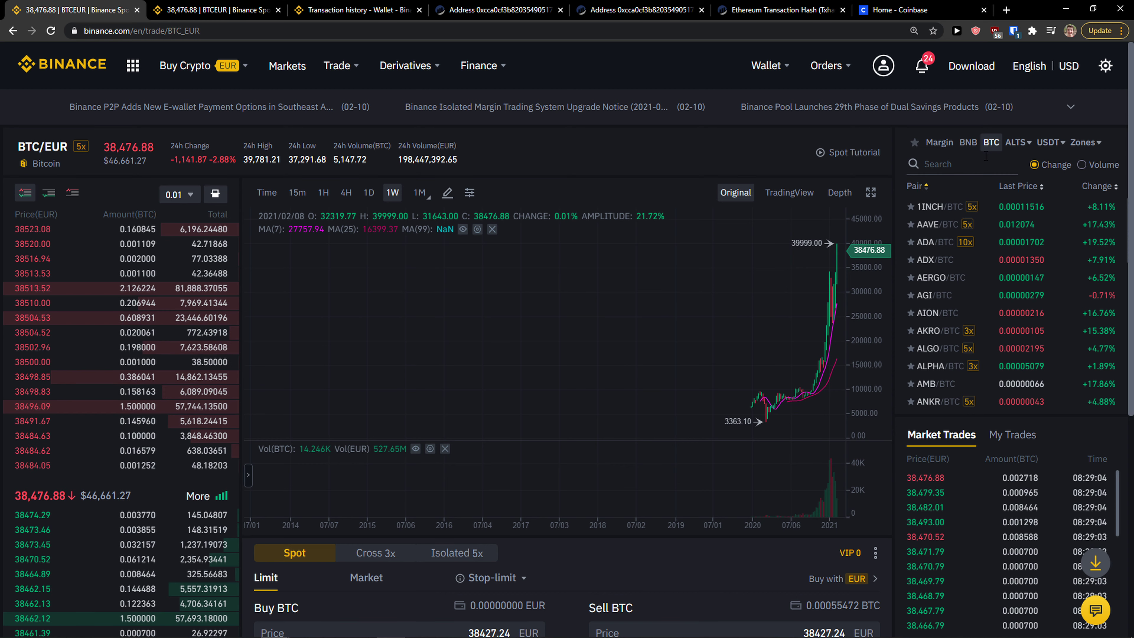
mouse_move(695, 432)
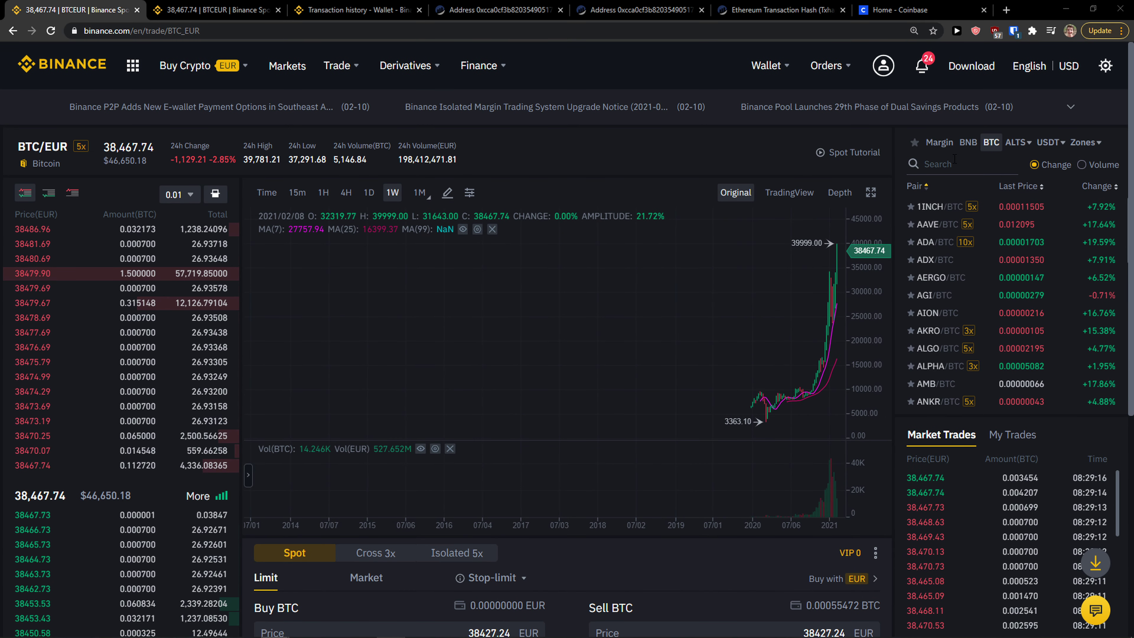
Search the markets for 'xlm', go to the XLM/USDT page, and bring its Buy/Sell XLM forms into view.
text(xlm)
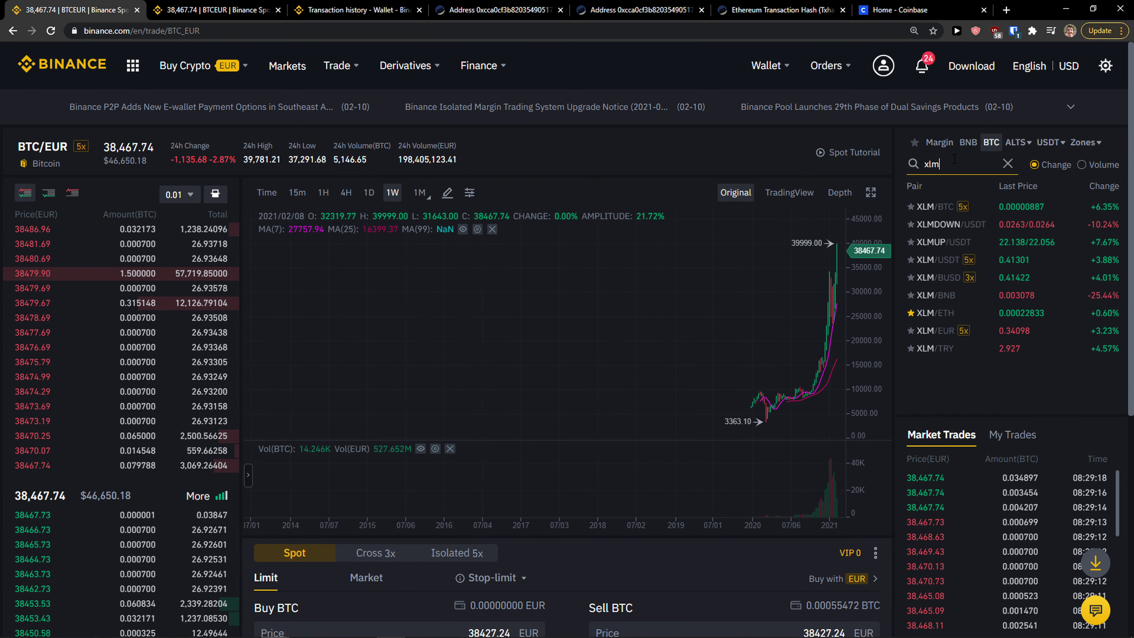
click(941, 277)
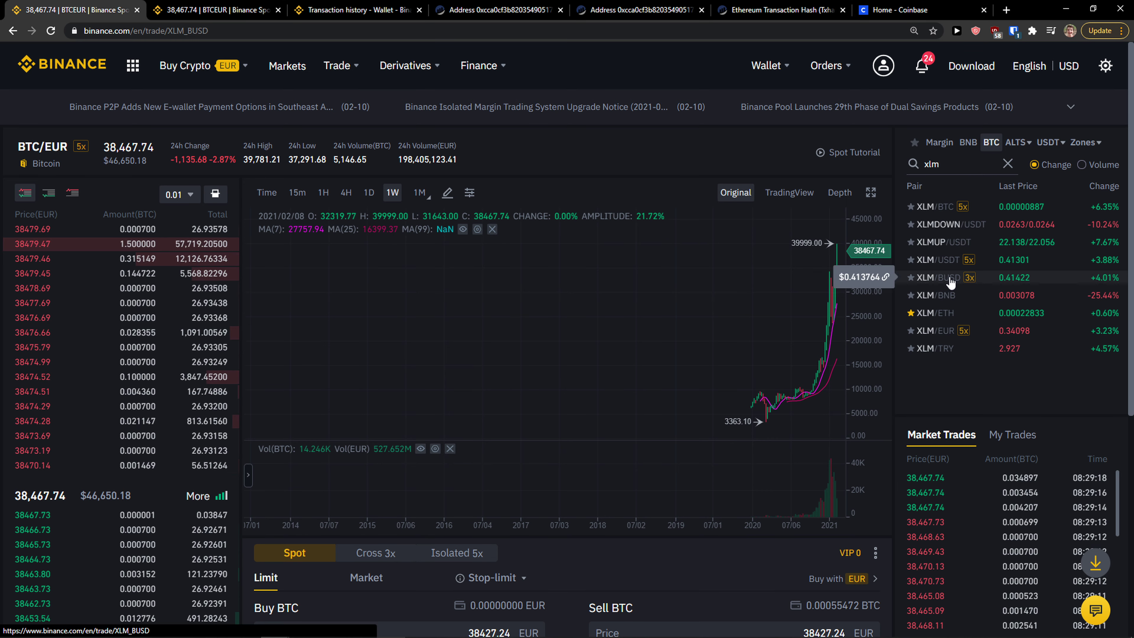
click(941, 260)
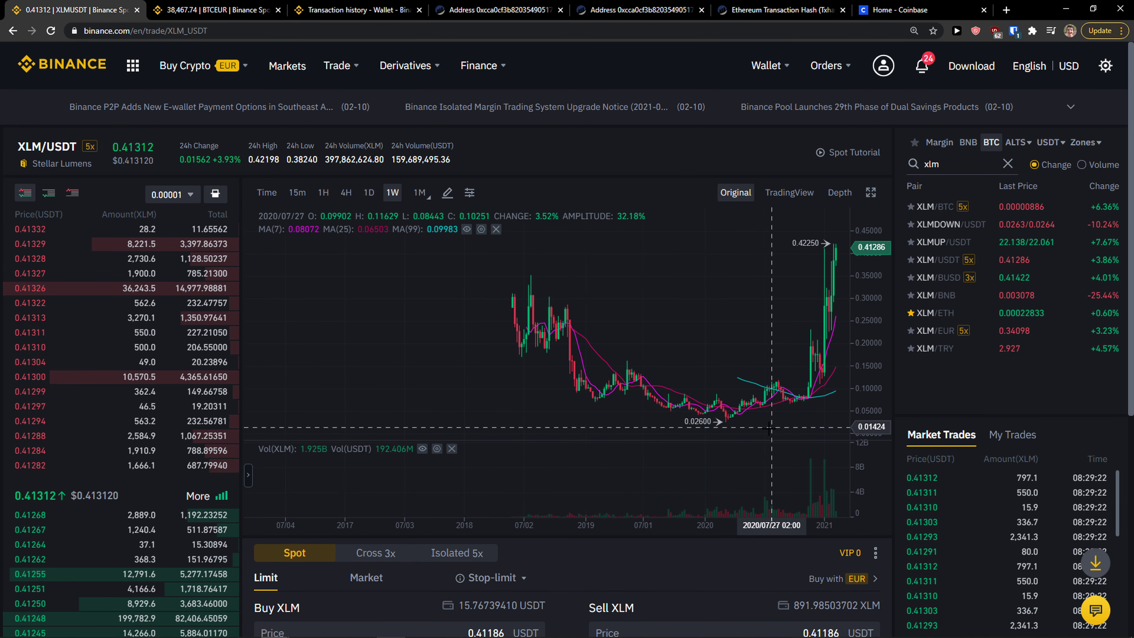
scroll(down, 3)
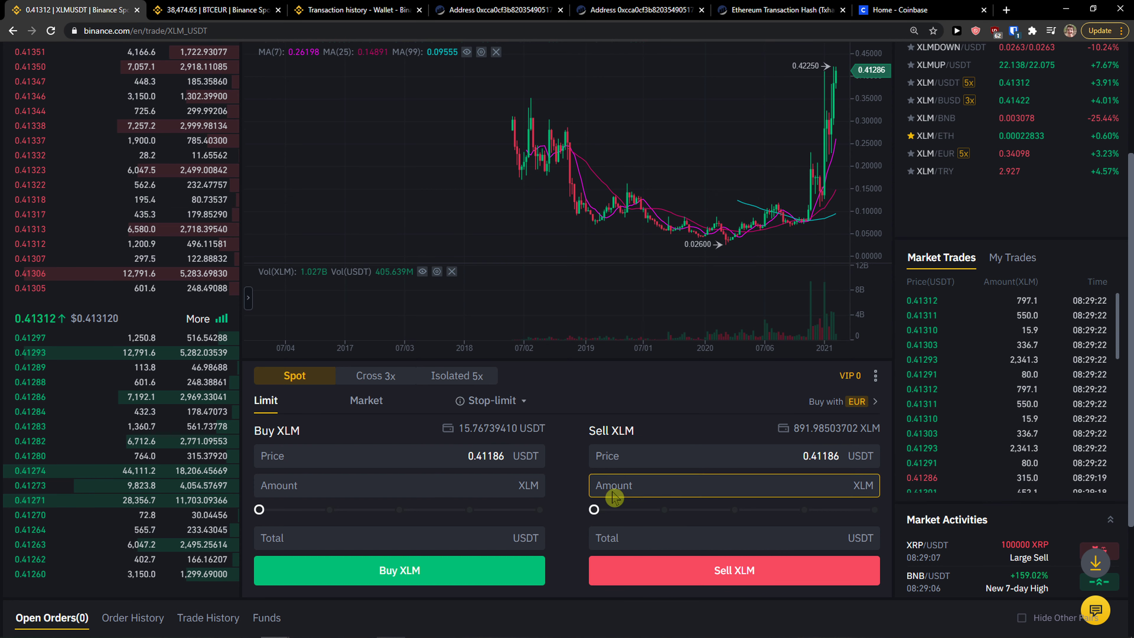